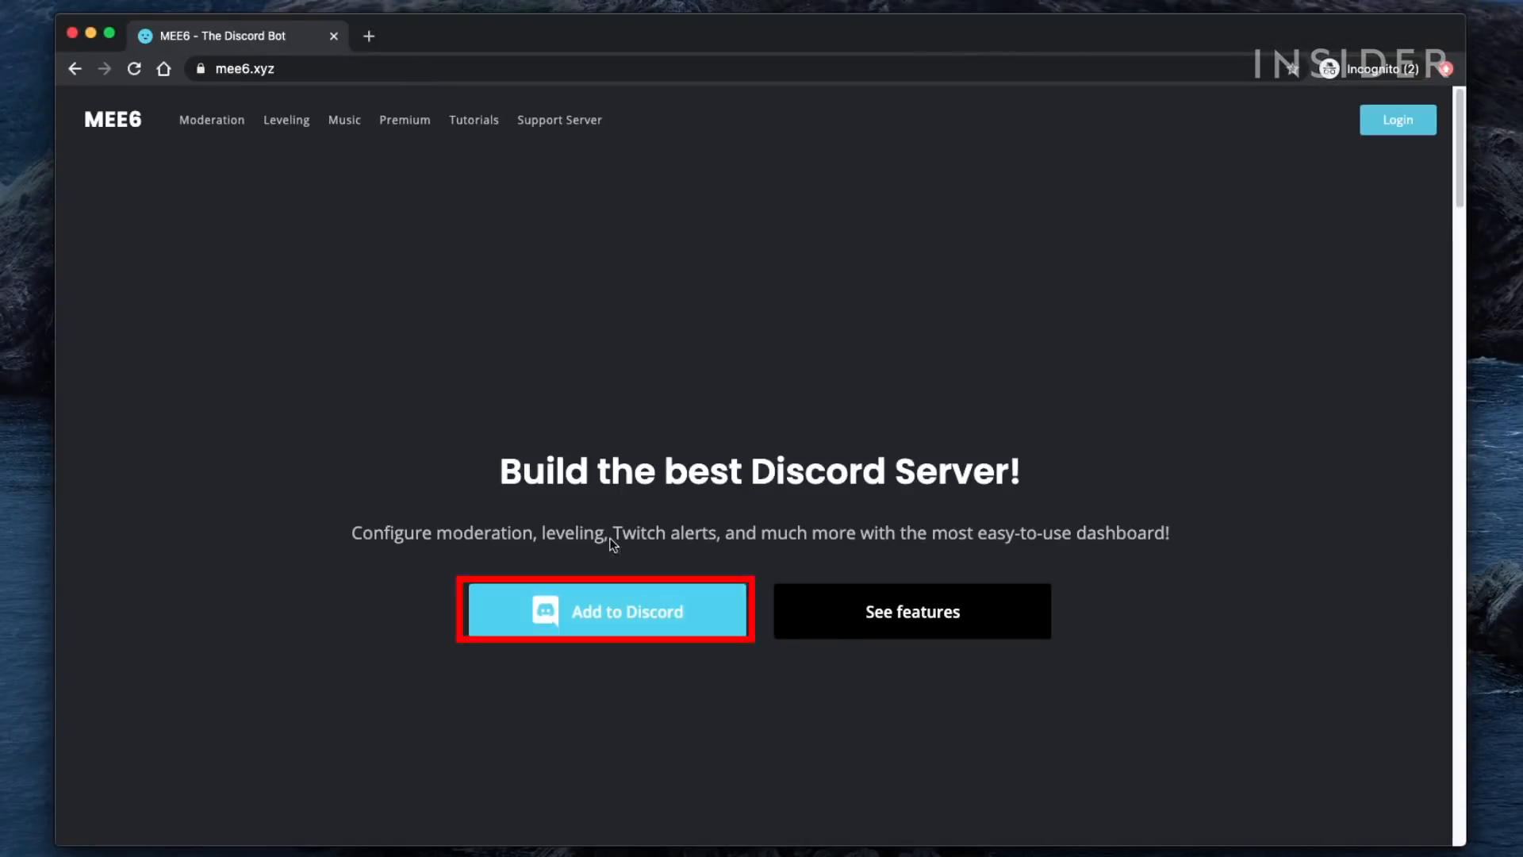
Step: Authorize MEE6 with the Discord account from mee6.xyz's Add to Discord
left_click(604, 611)
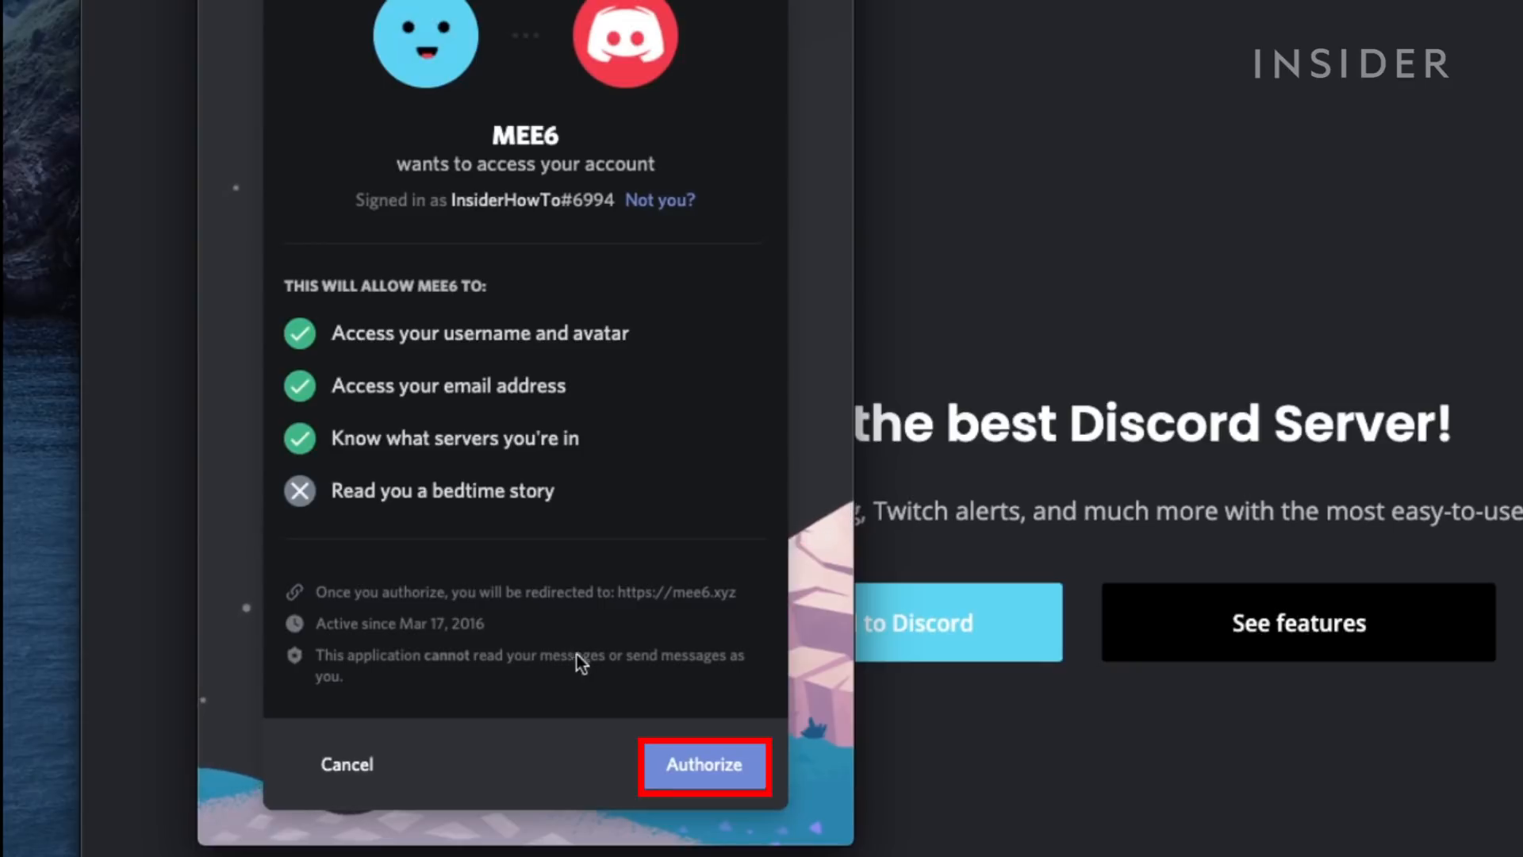
left_click(704, 765)
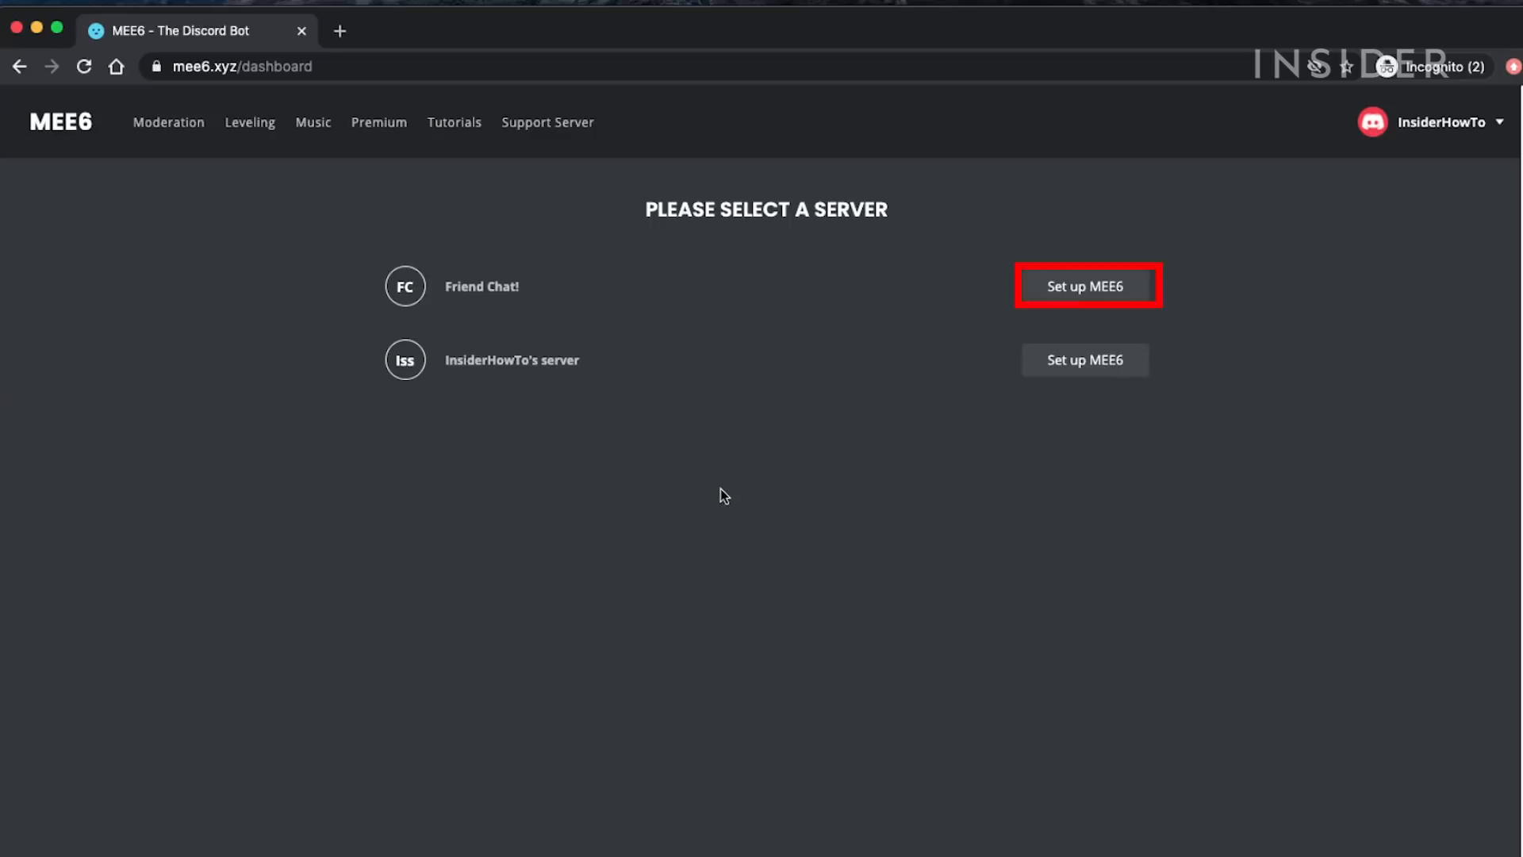
mouse_move(447, 297)
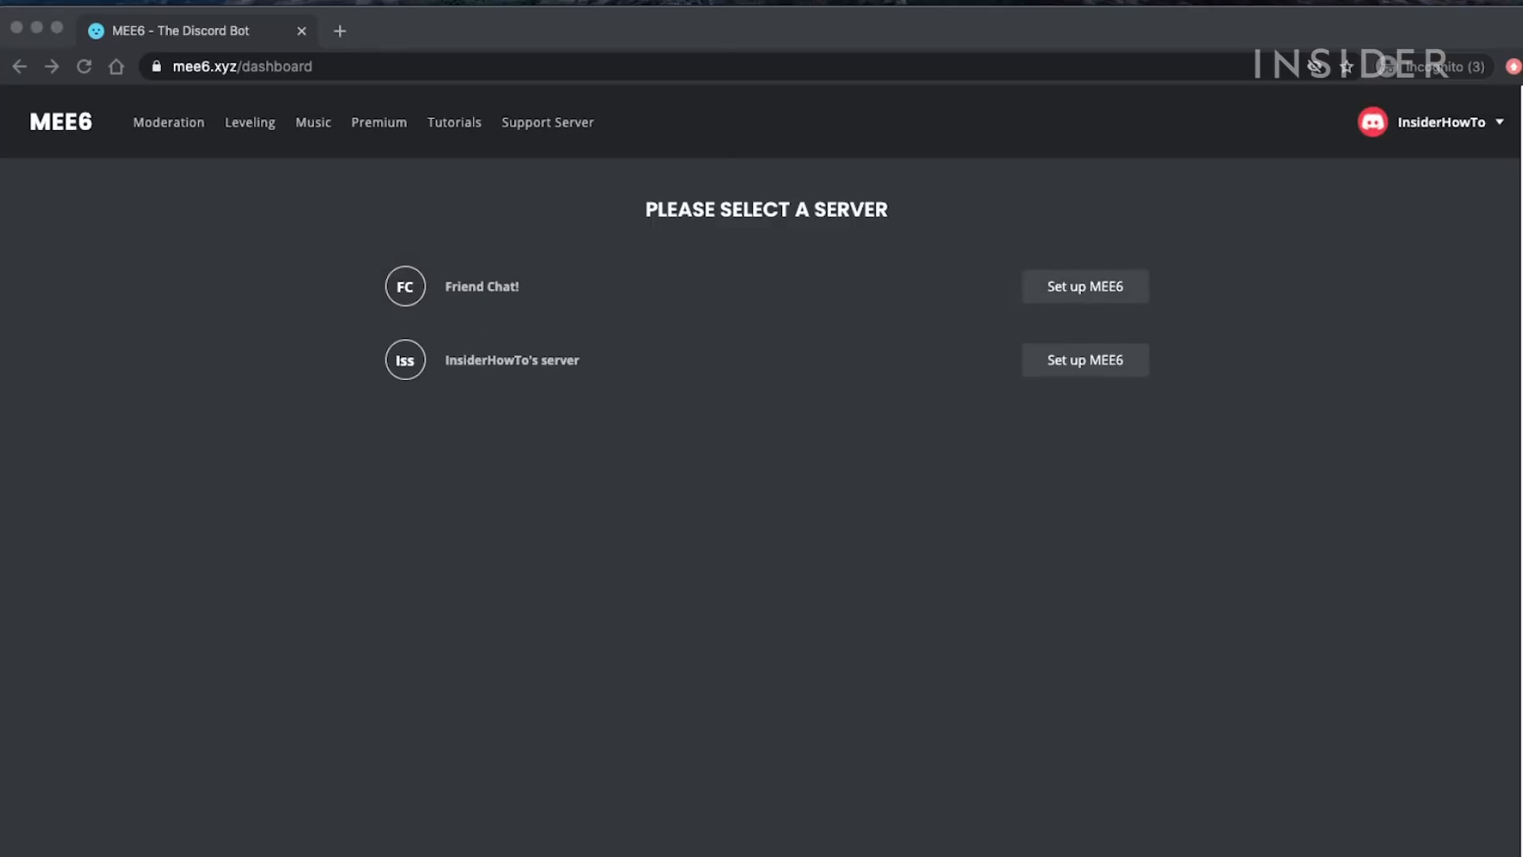
Step: Add MEE6 to Friend Chat! and grant all its requested permissions
left_click(1084, 285)
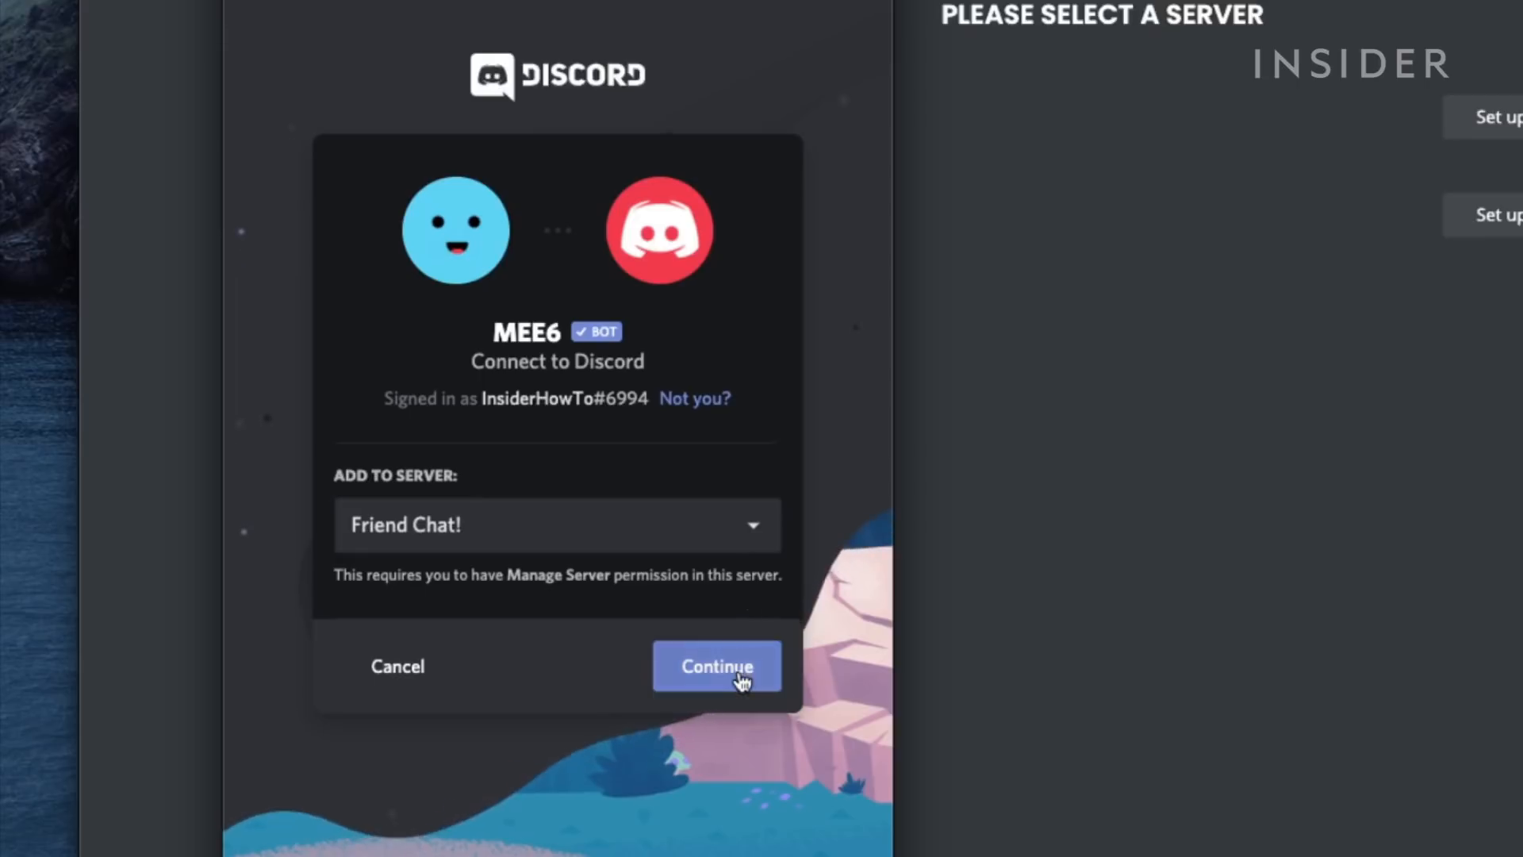
left_click(715, 664)
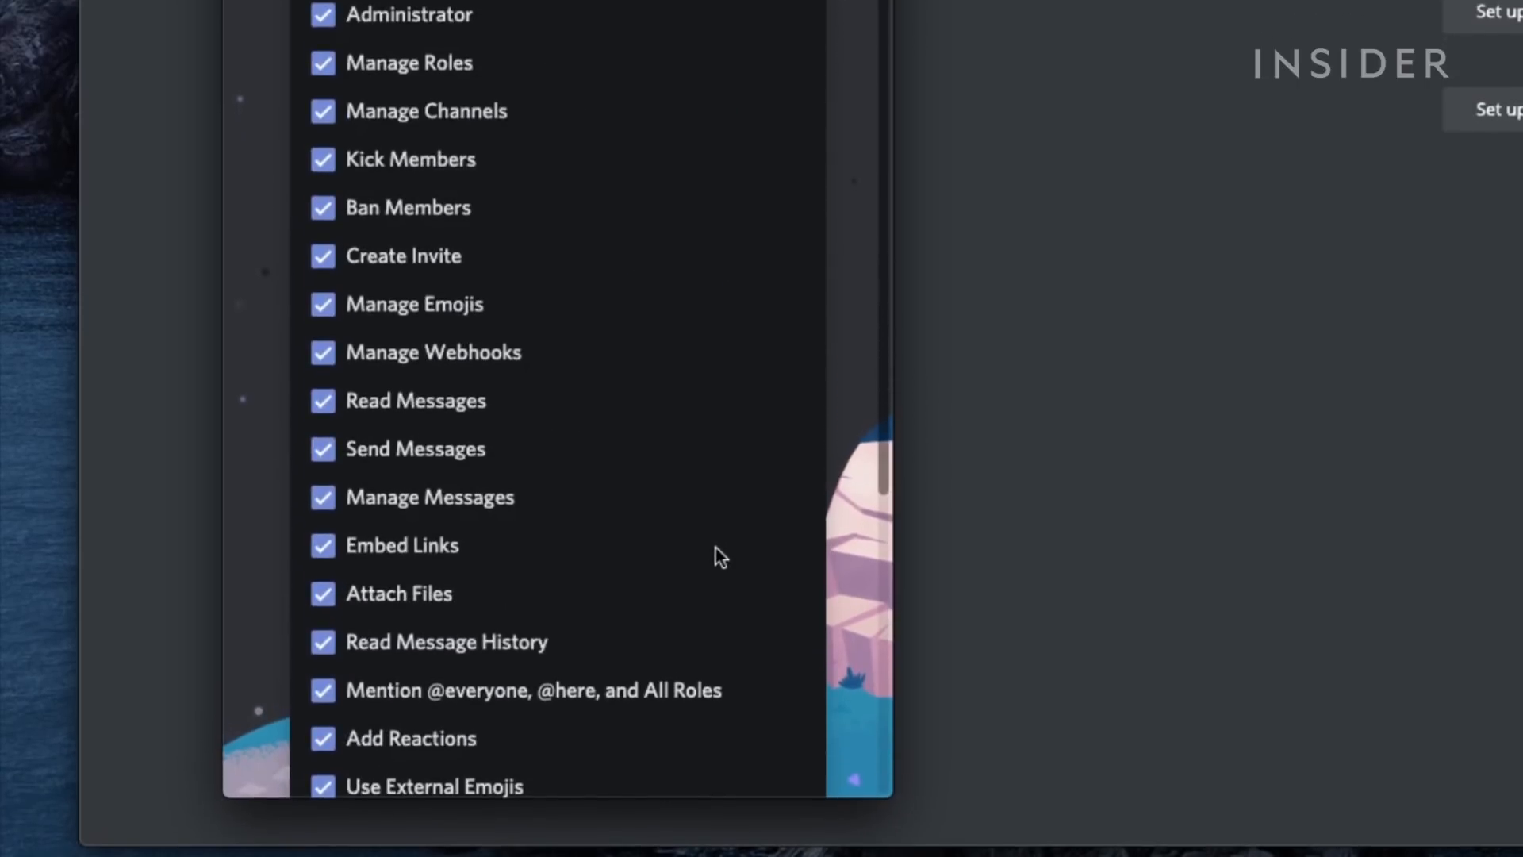
scroll("down", 3)
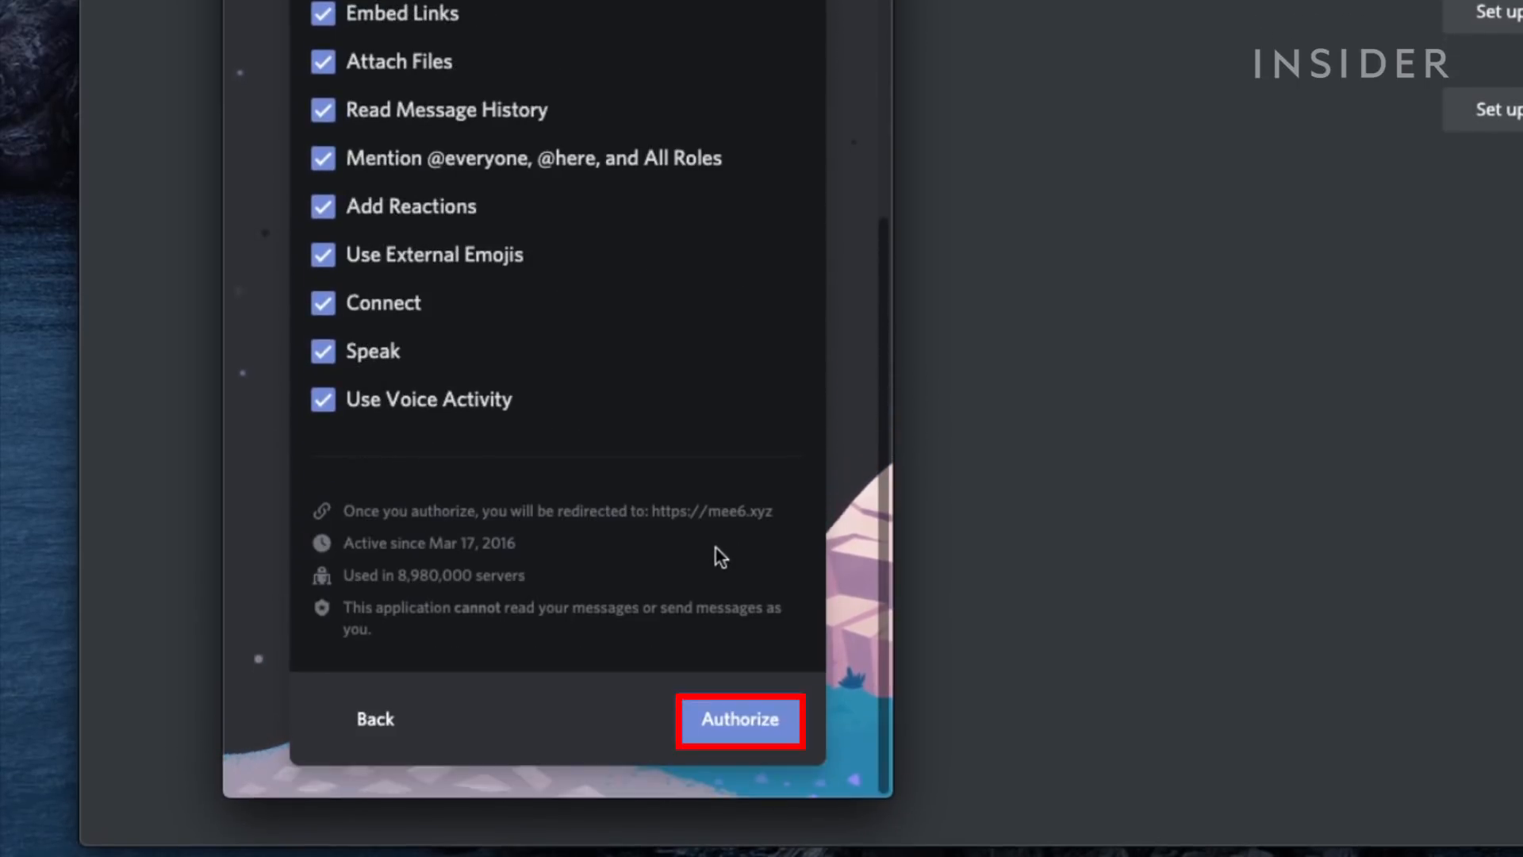
left_click(737, 721)
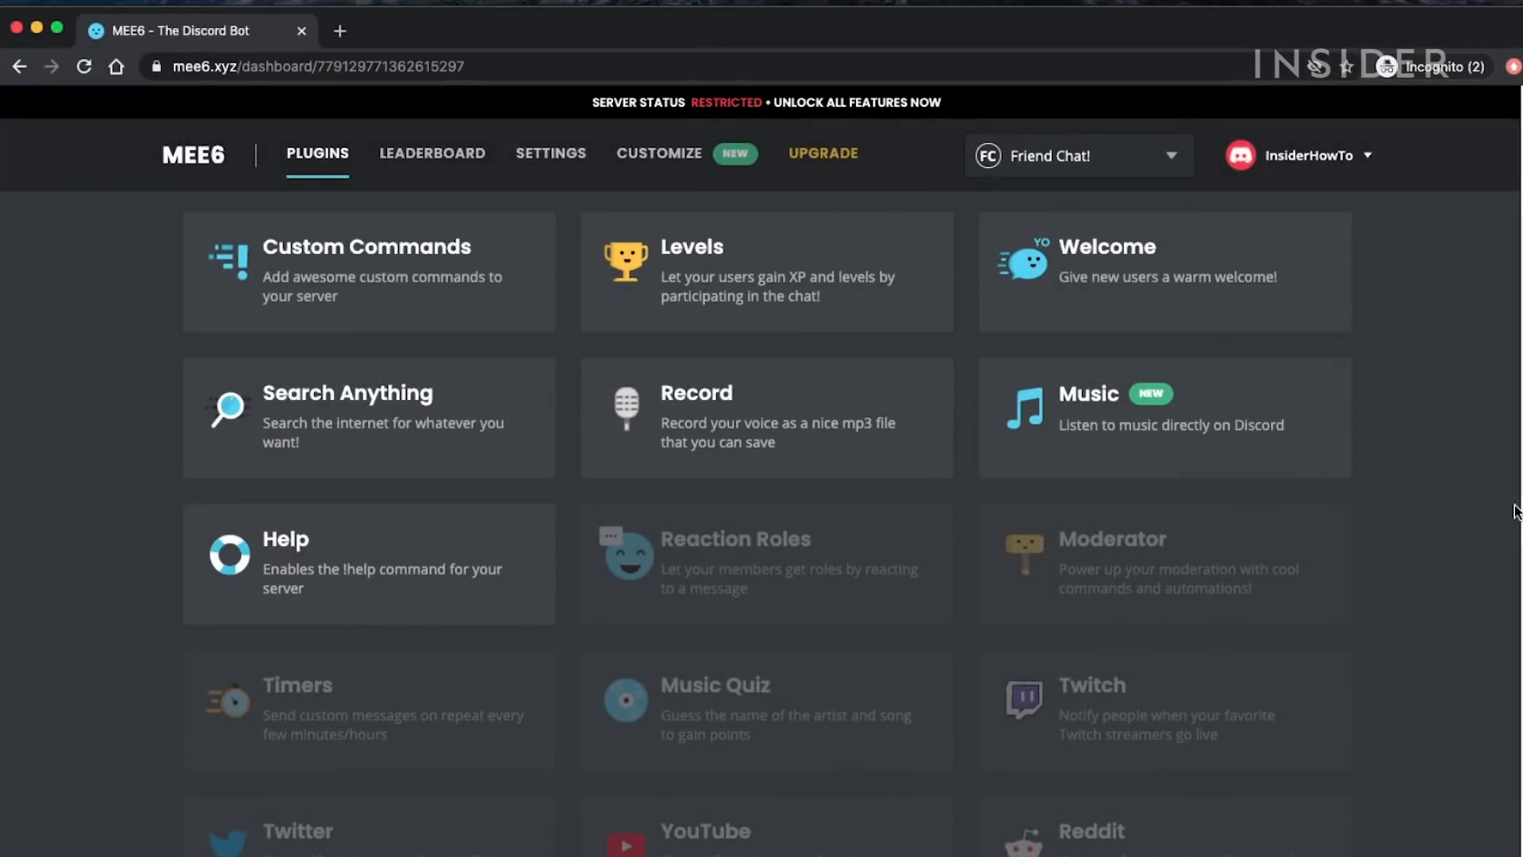
mouse_move(1102, 254)
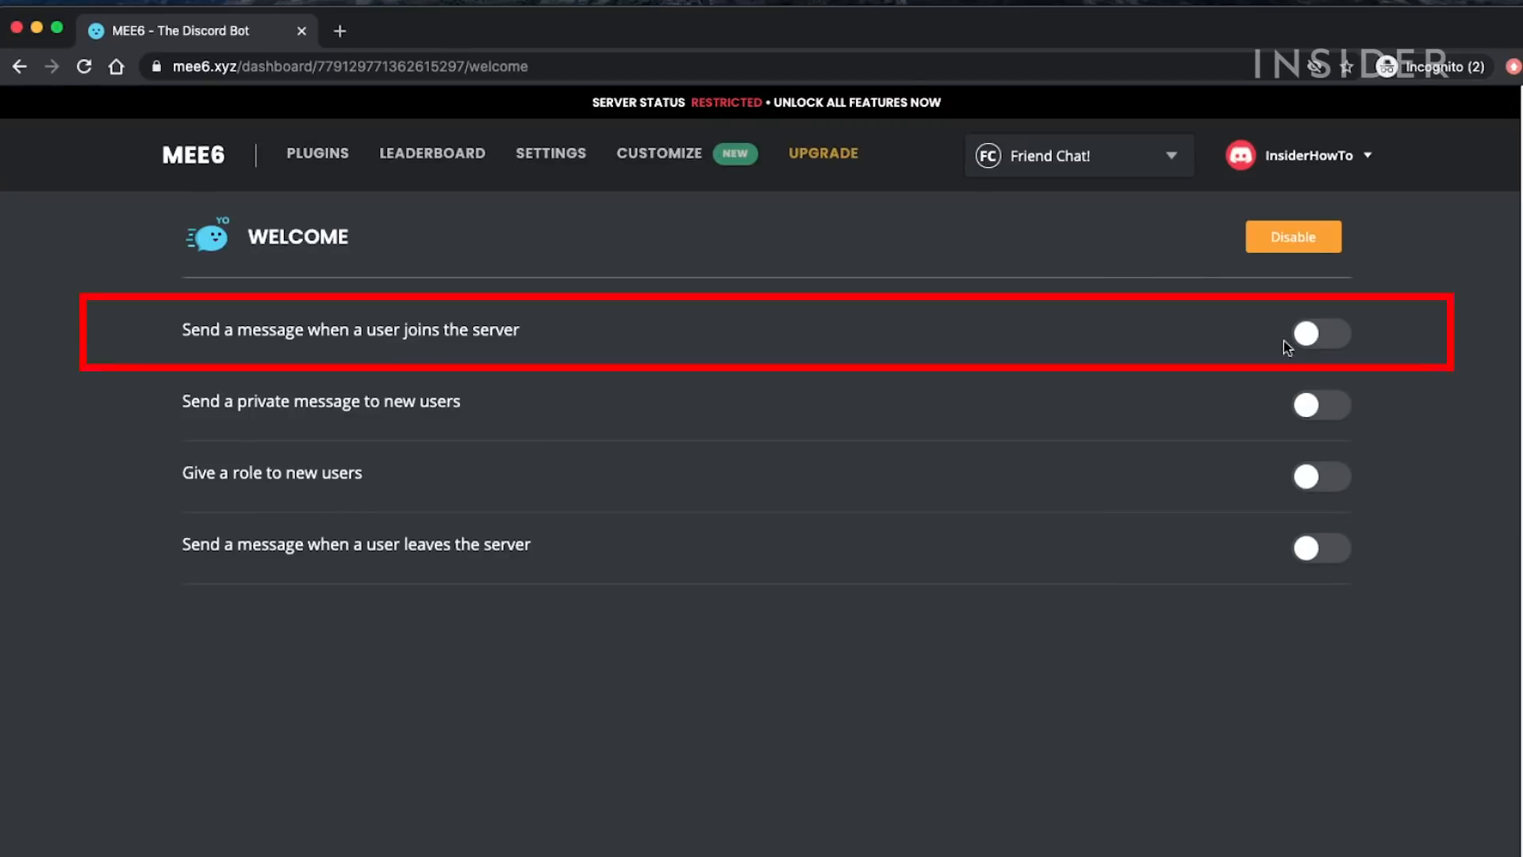
Step: Enable the join message in the Welcome plugin, pick its channel and save
left_click(1320, 333)
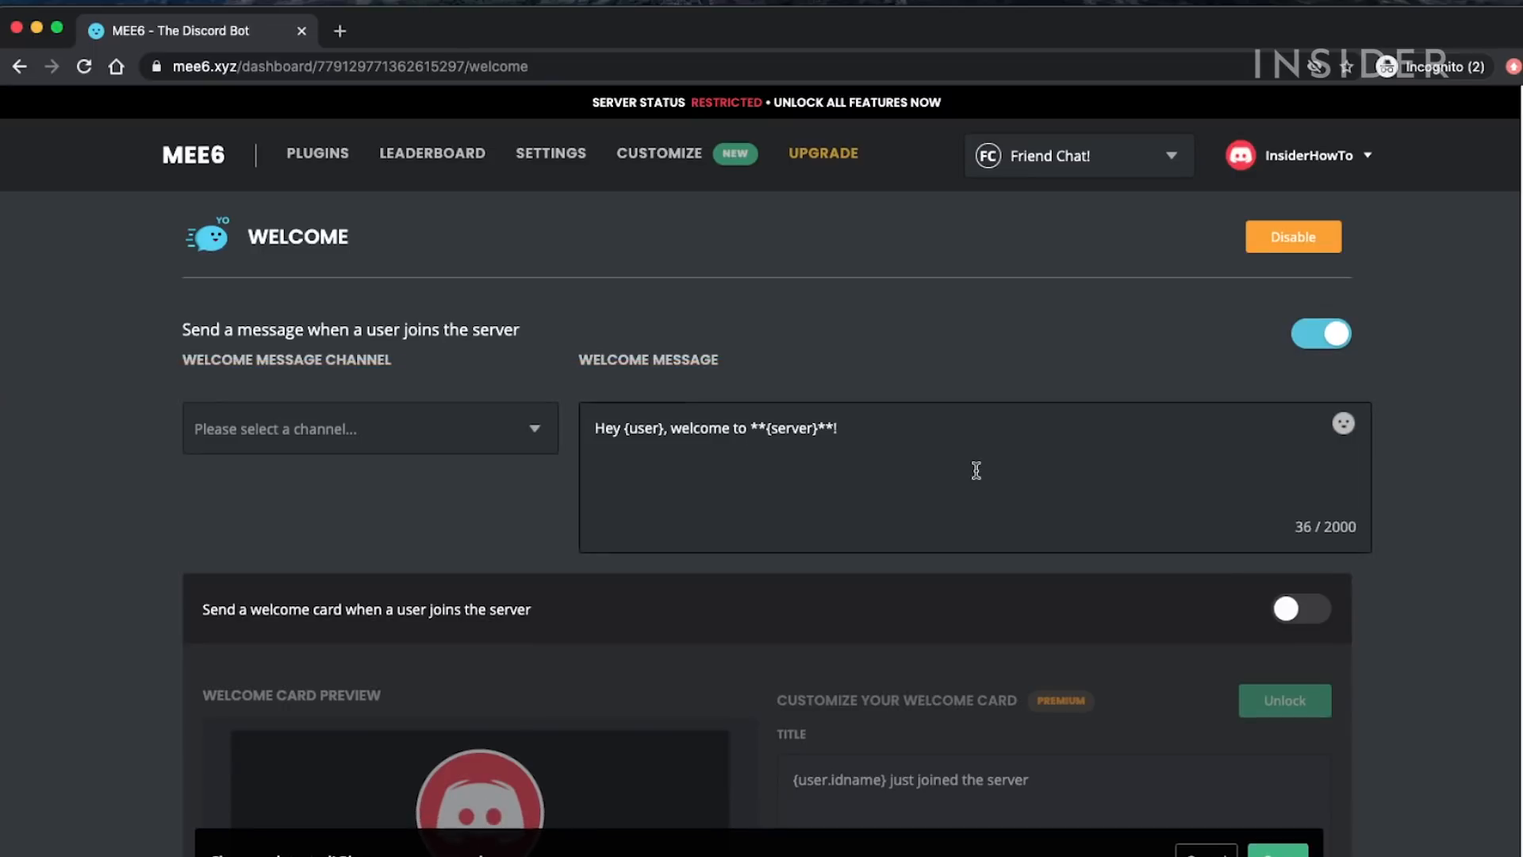
scroll("up", 3)
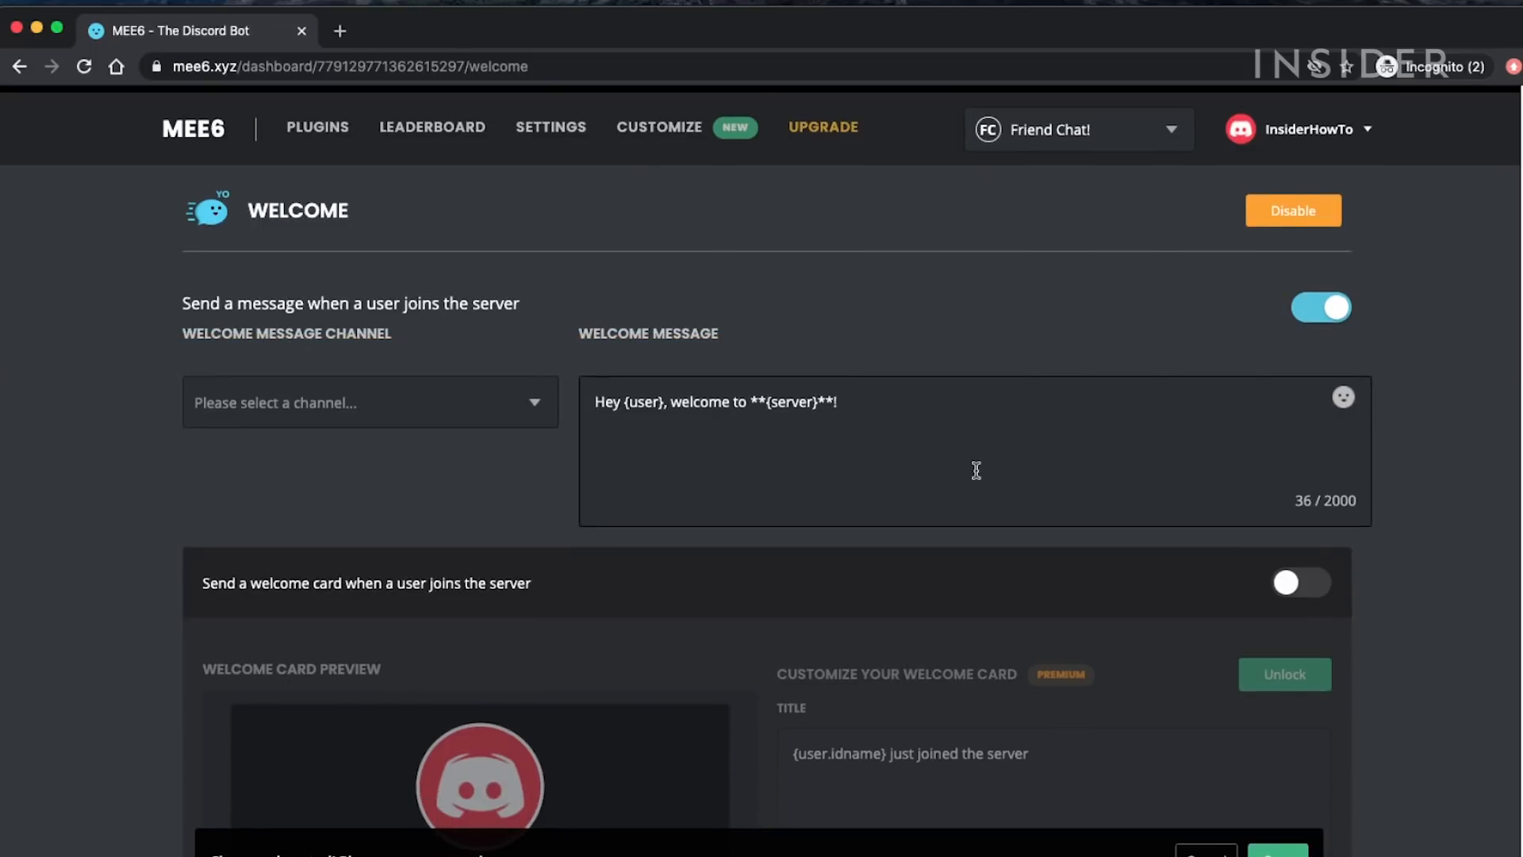
scroll("down", 3)
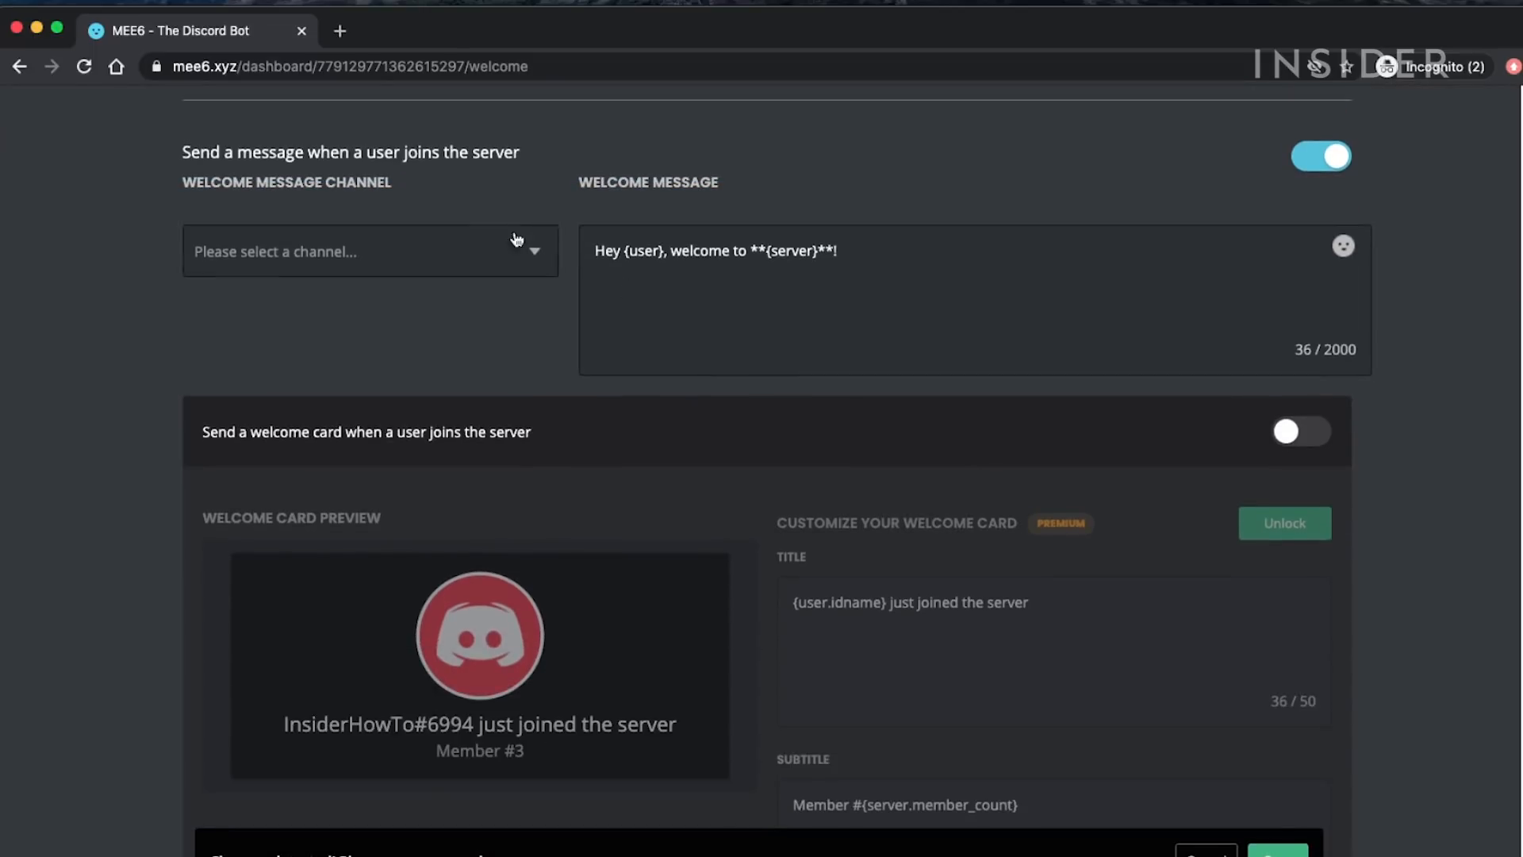
left_click(369, 251)
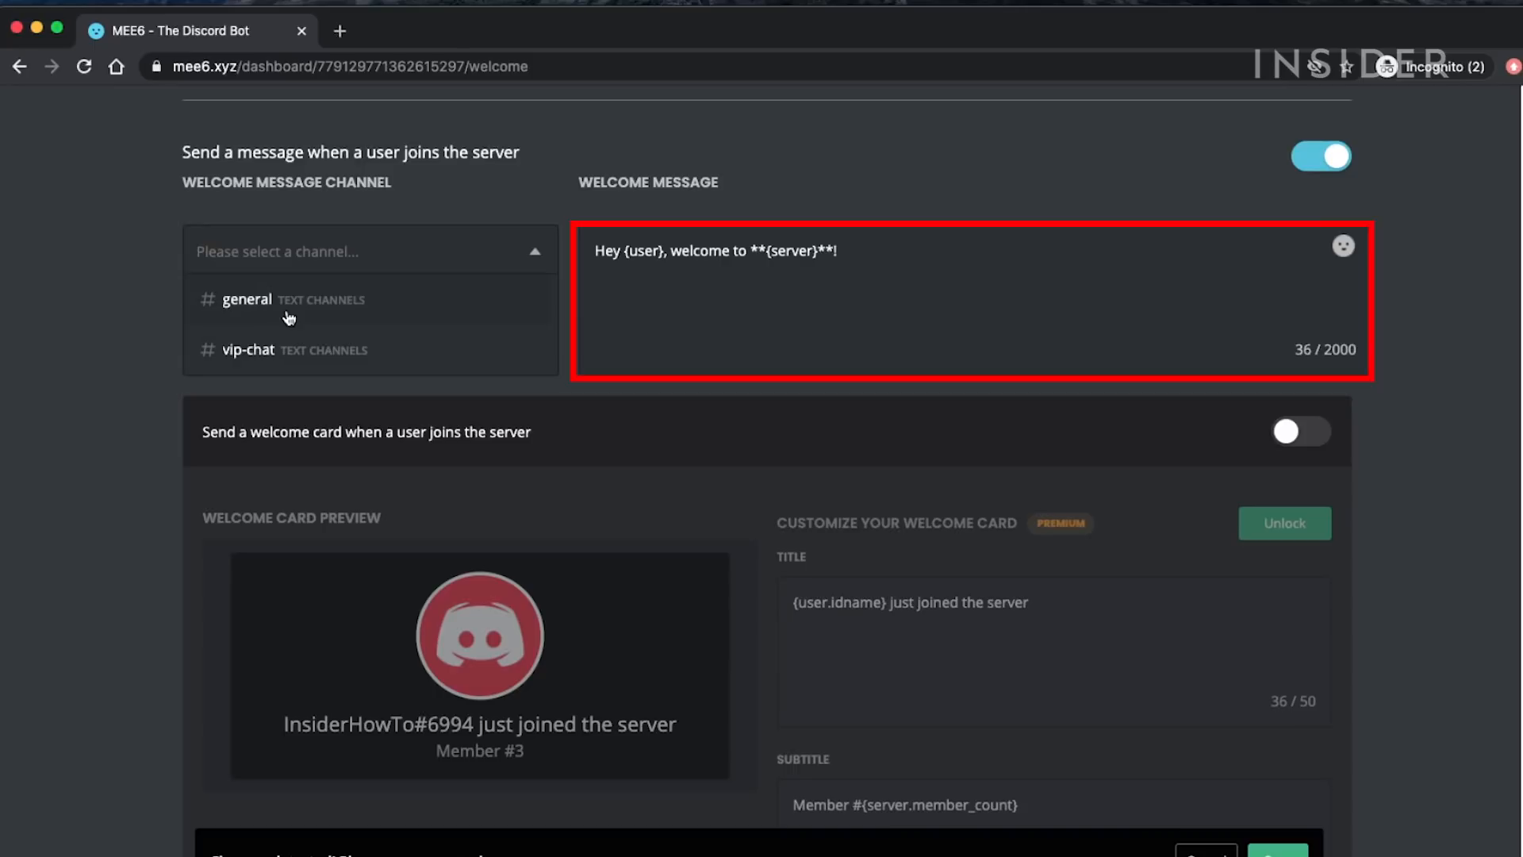
scroll("down", 3)
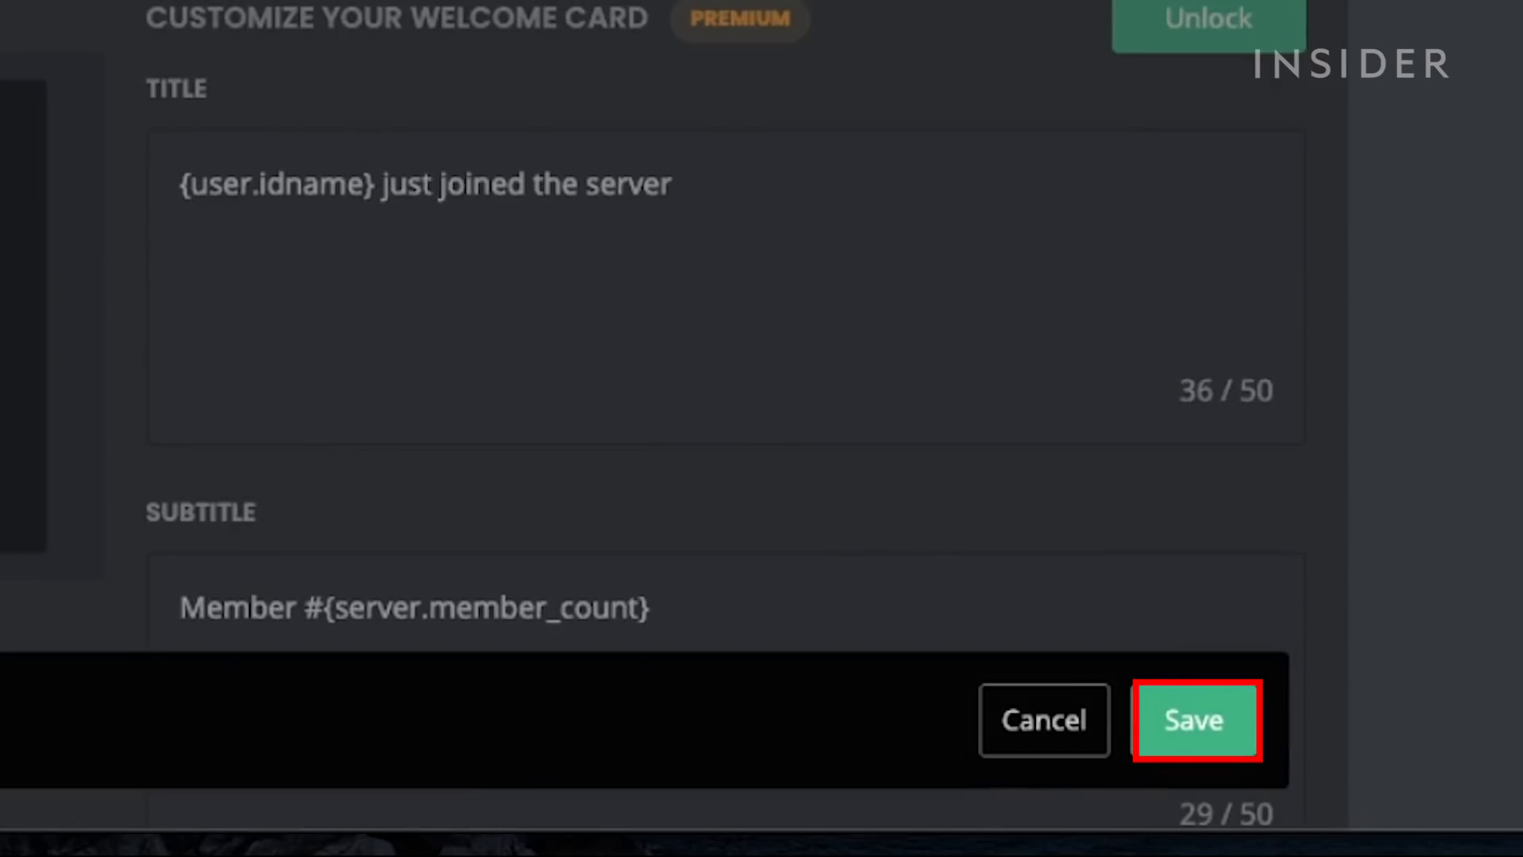
left_click(1196, 720)
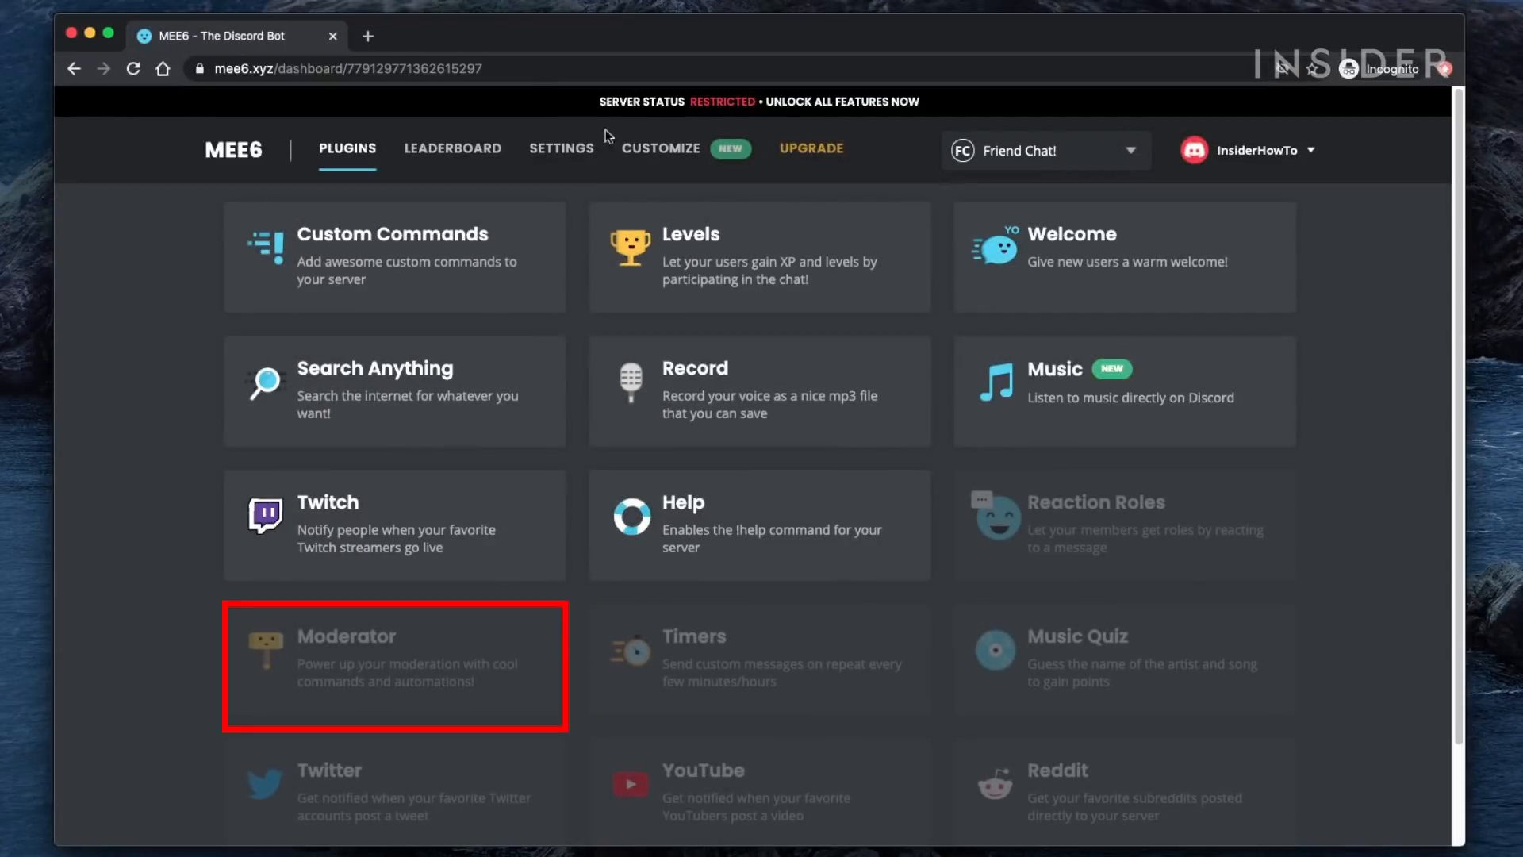
Step: Enable the Moderator plugin and reach the Bad Words auto-moderator action
left_click(394, 665)
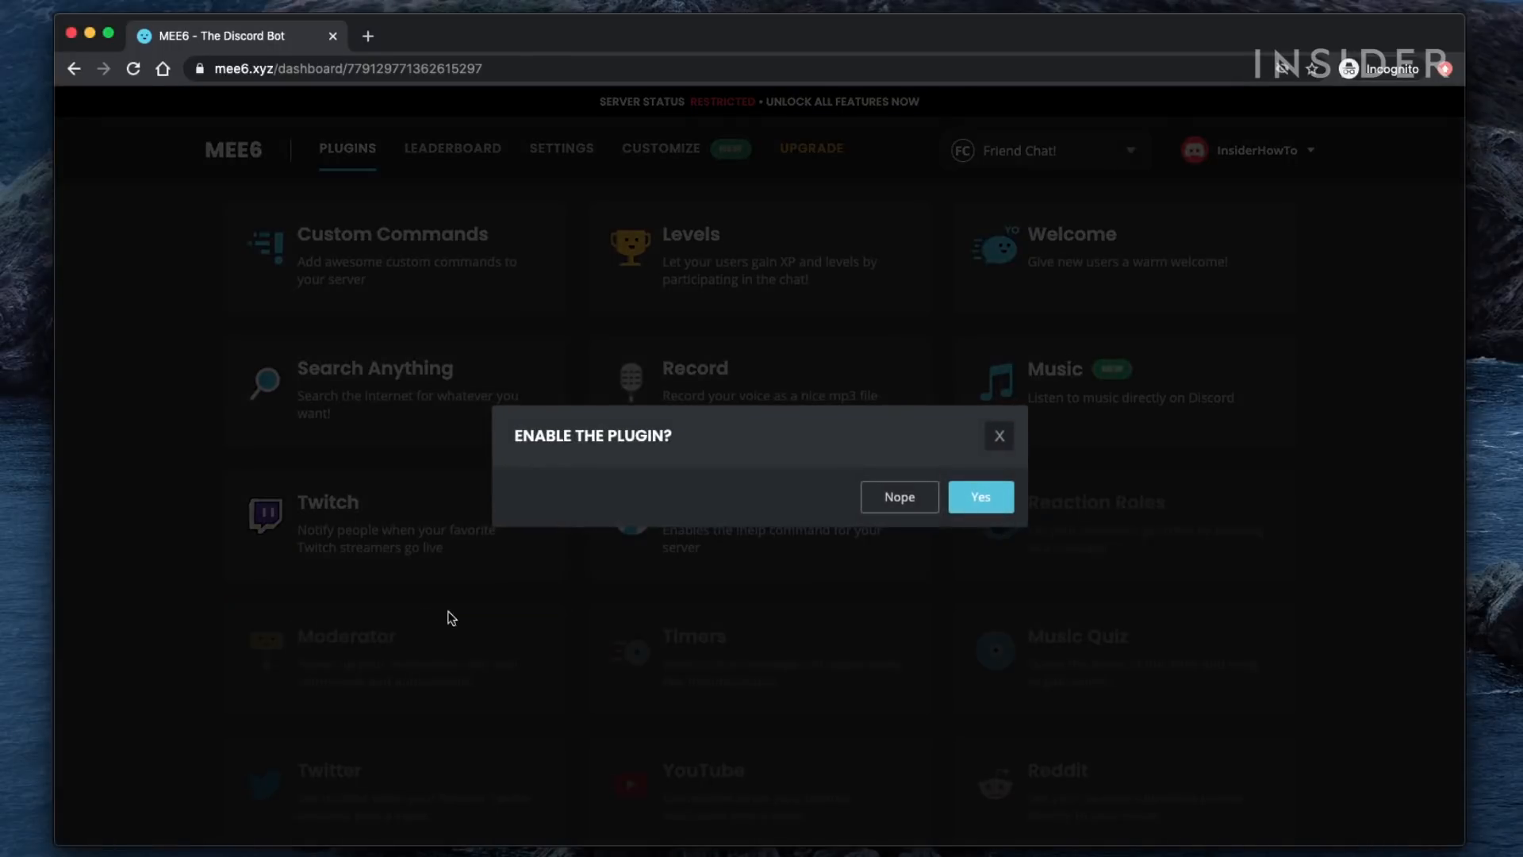
left_click(979, 497)
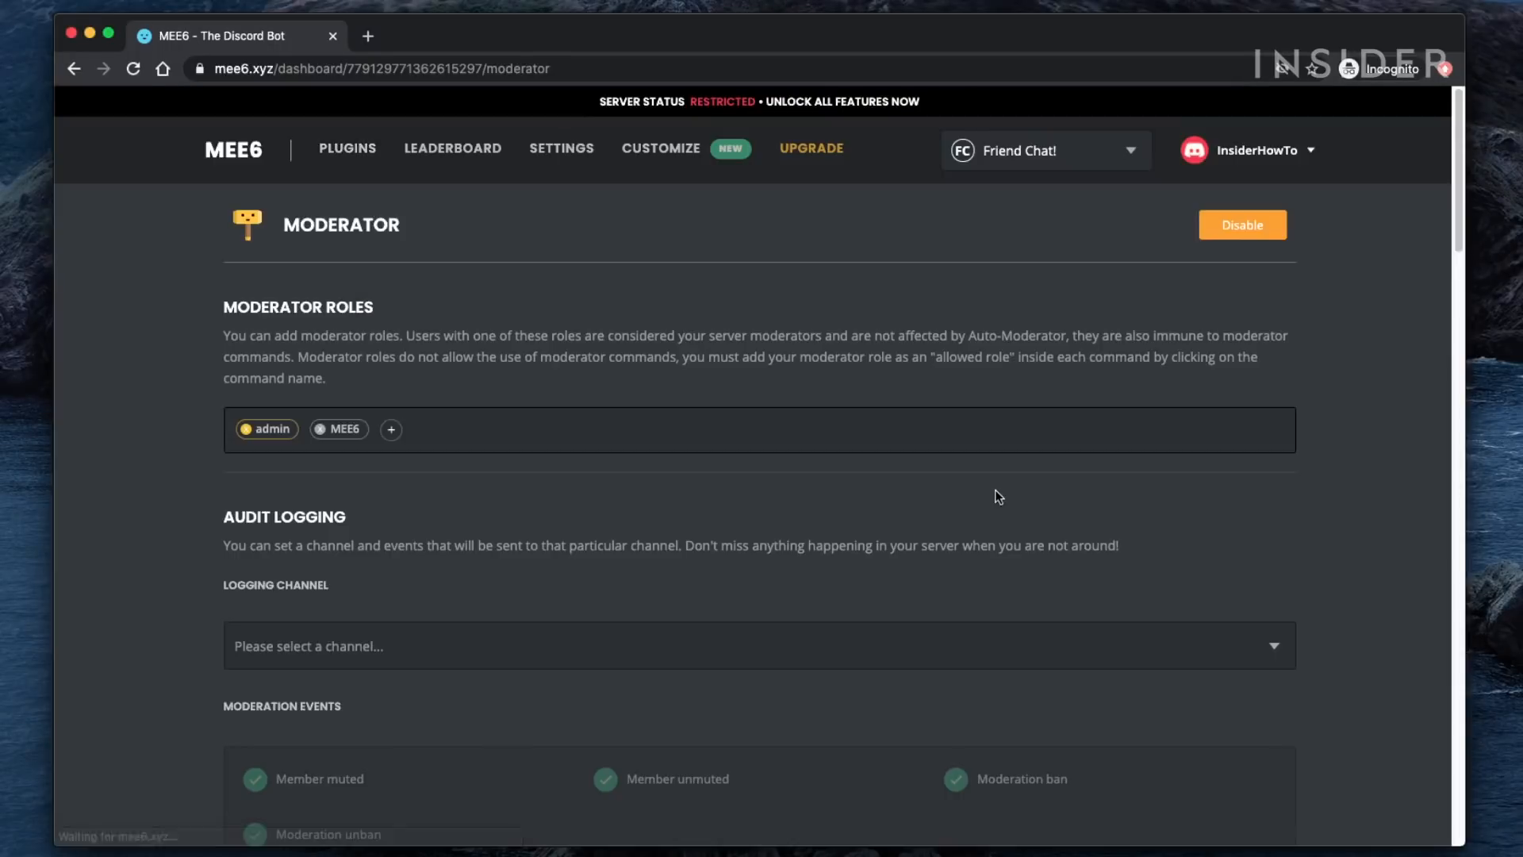
mouse_move(353, 531)
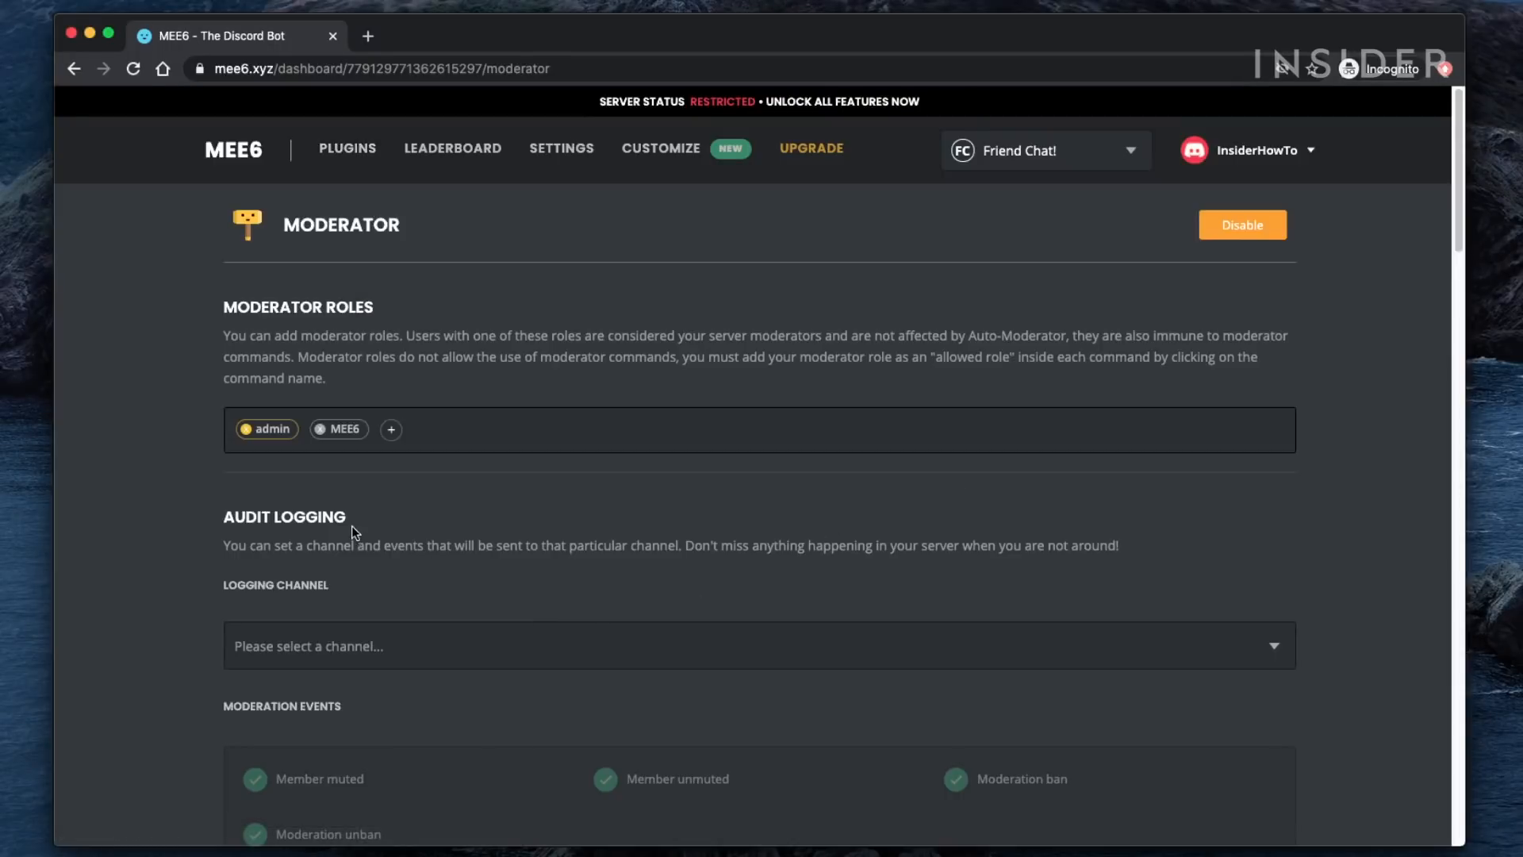
scroll("down", 3)
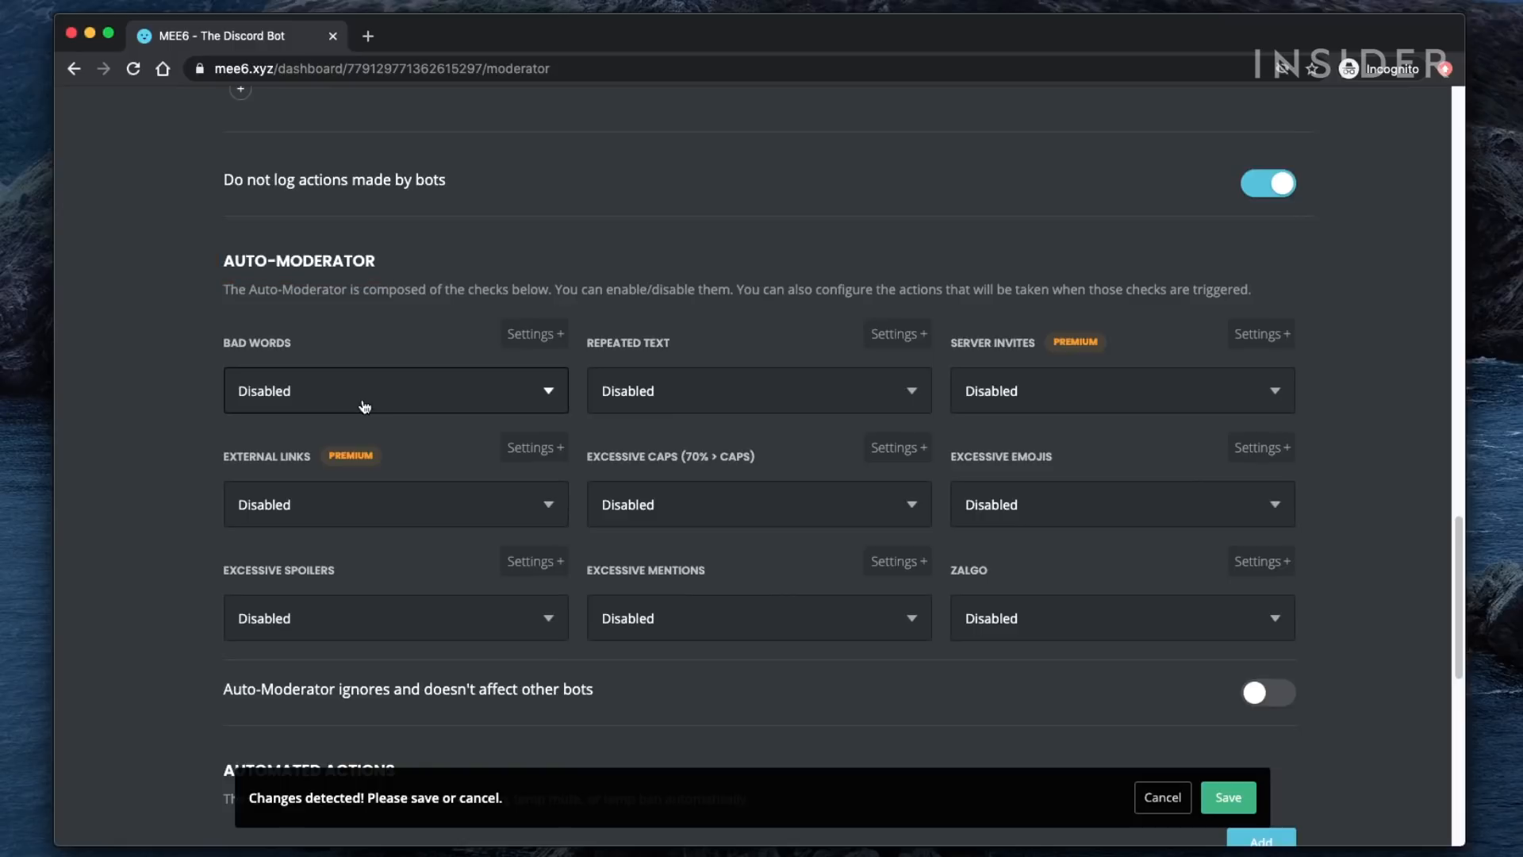
left_click(394, 390)
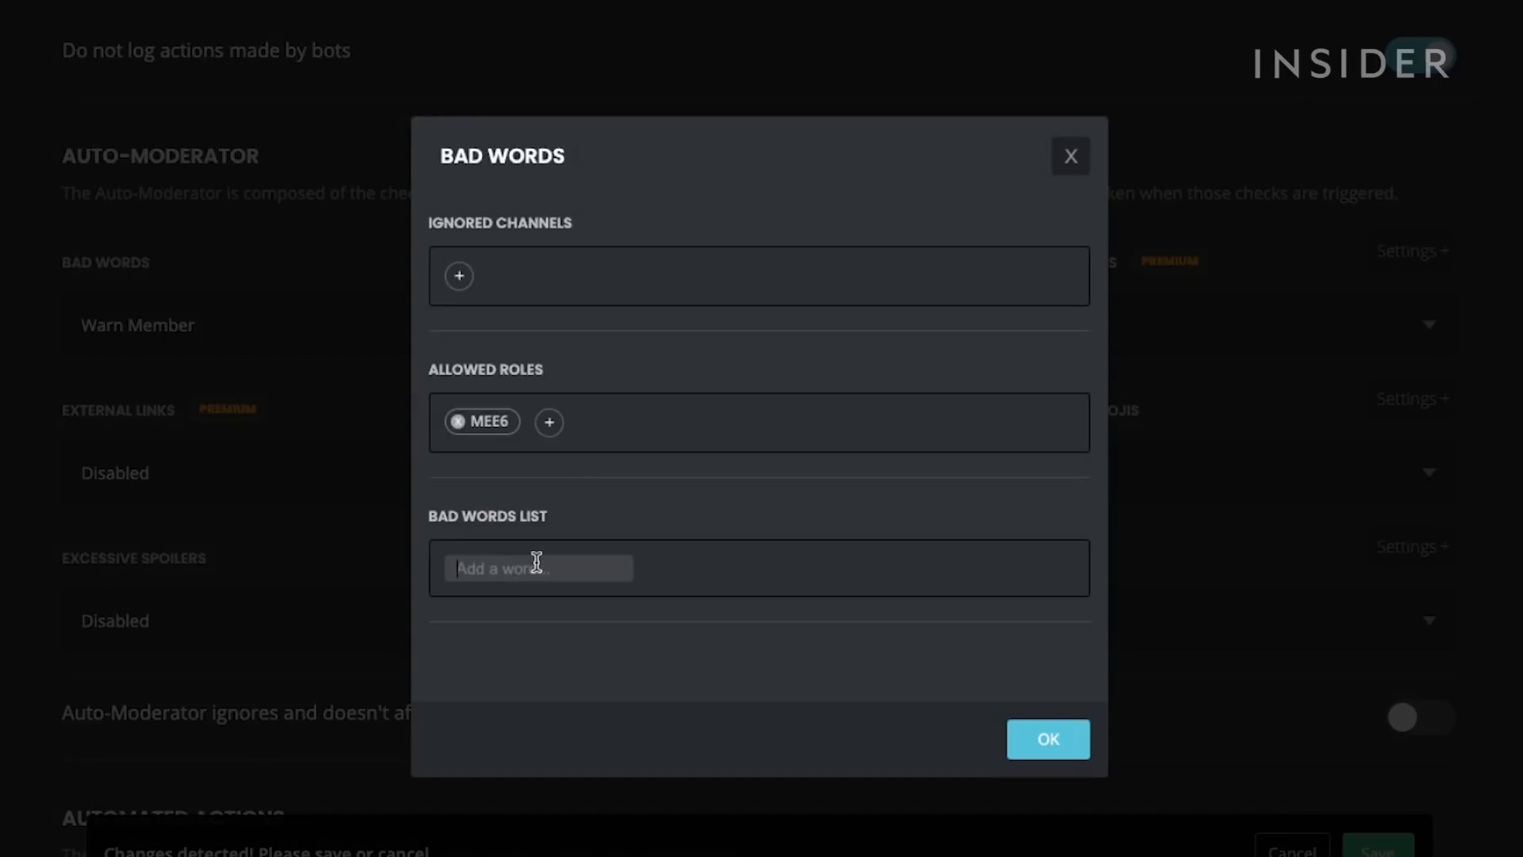
Step: Add 'gamer' to the Bad Words list with Warn Member as the action
type("gamer")
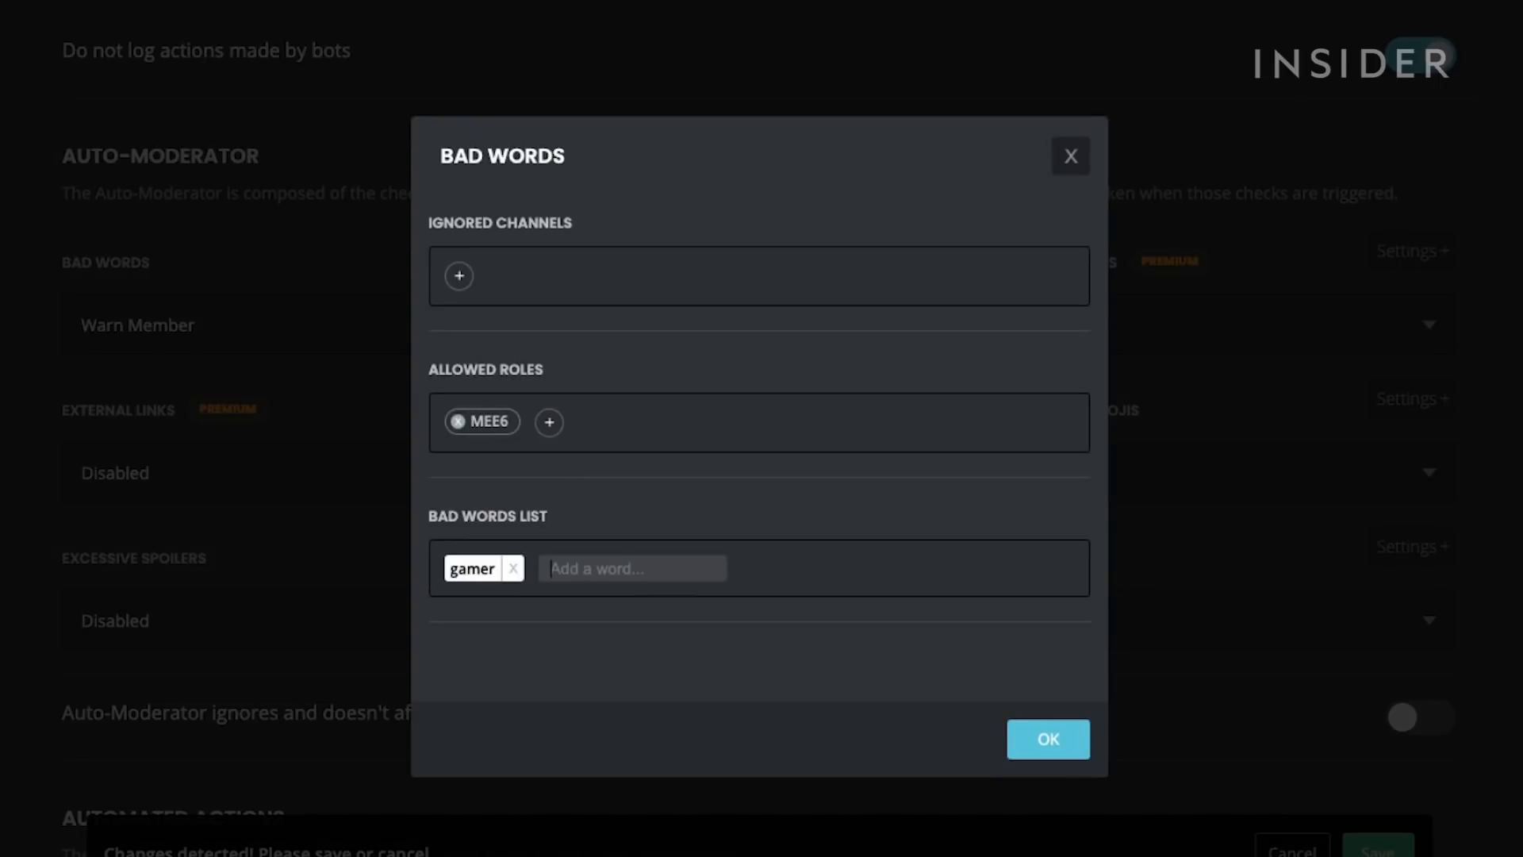
left_click(1047, 738)
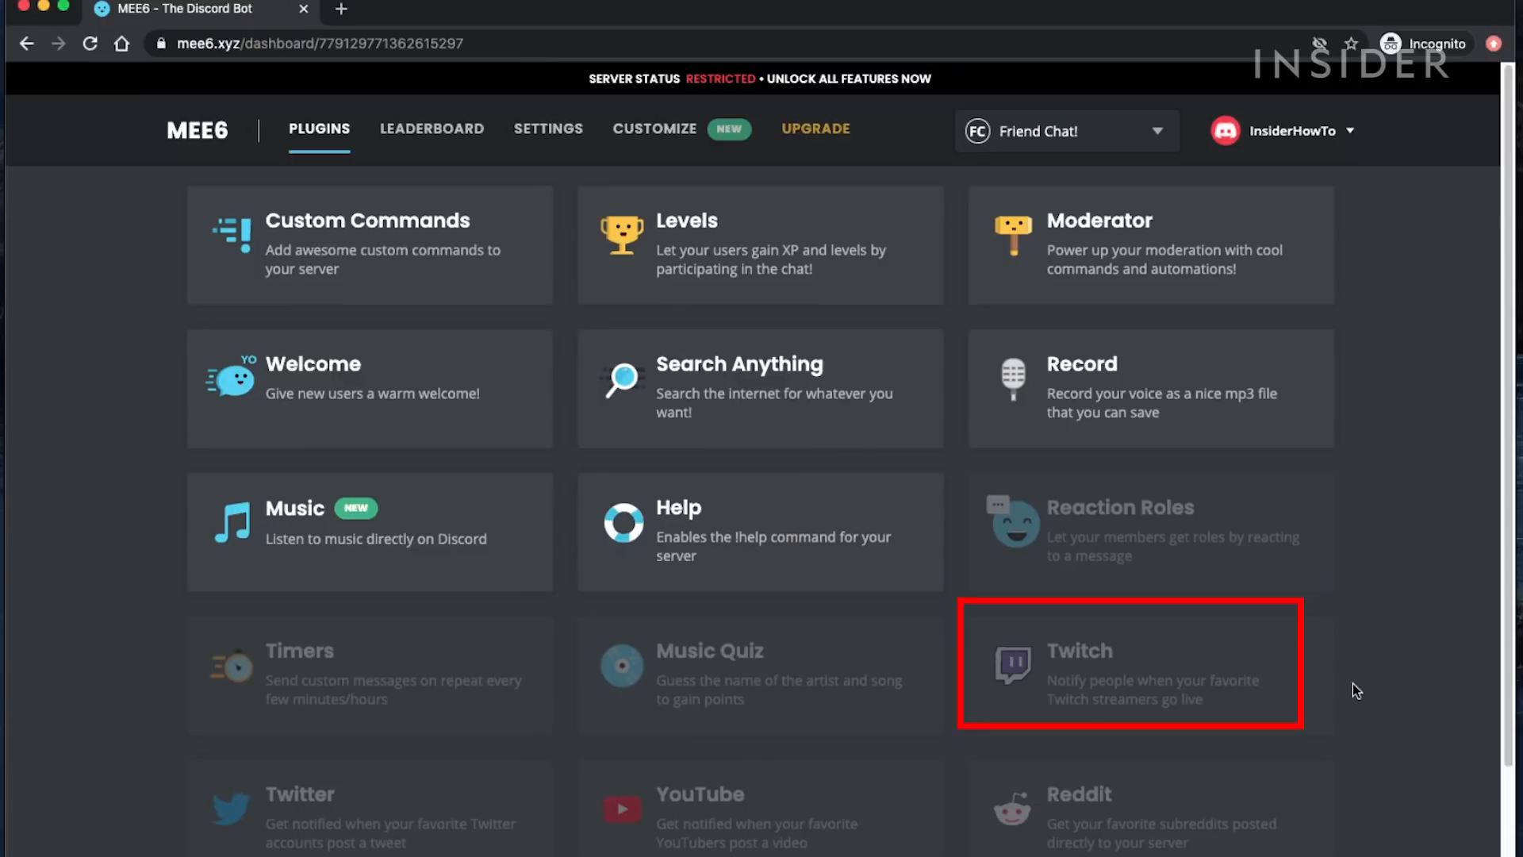
Step: Enable the Twitch plugin and select the RocketLeague Twitch channel for alerts
left_click(1129, 665)
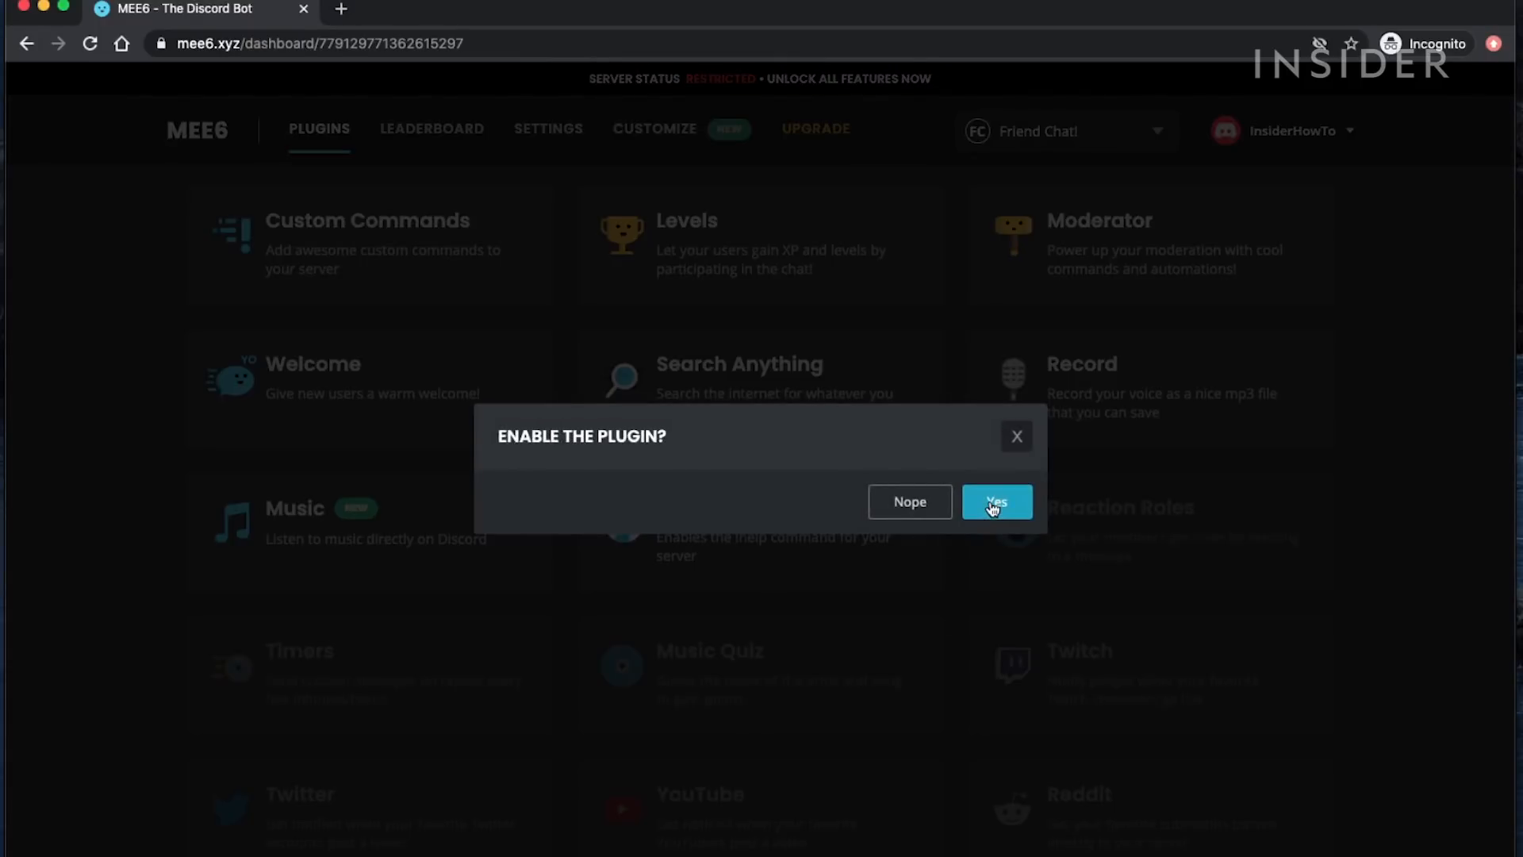
left_click(996, 501)
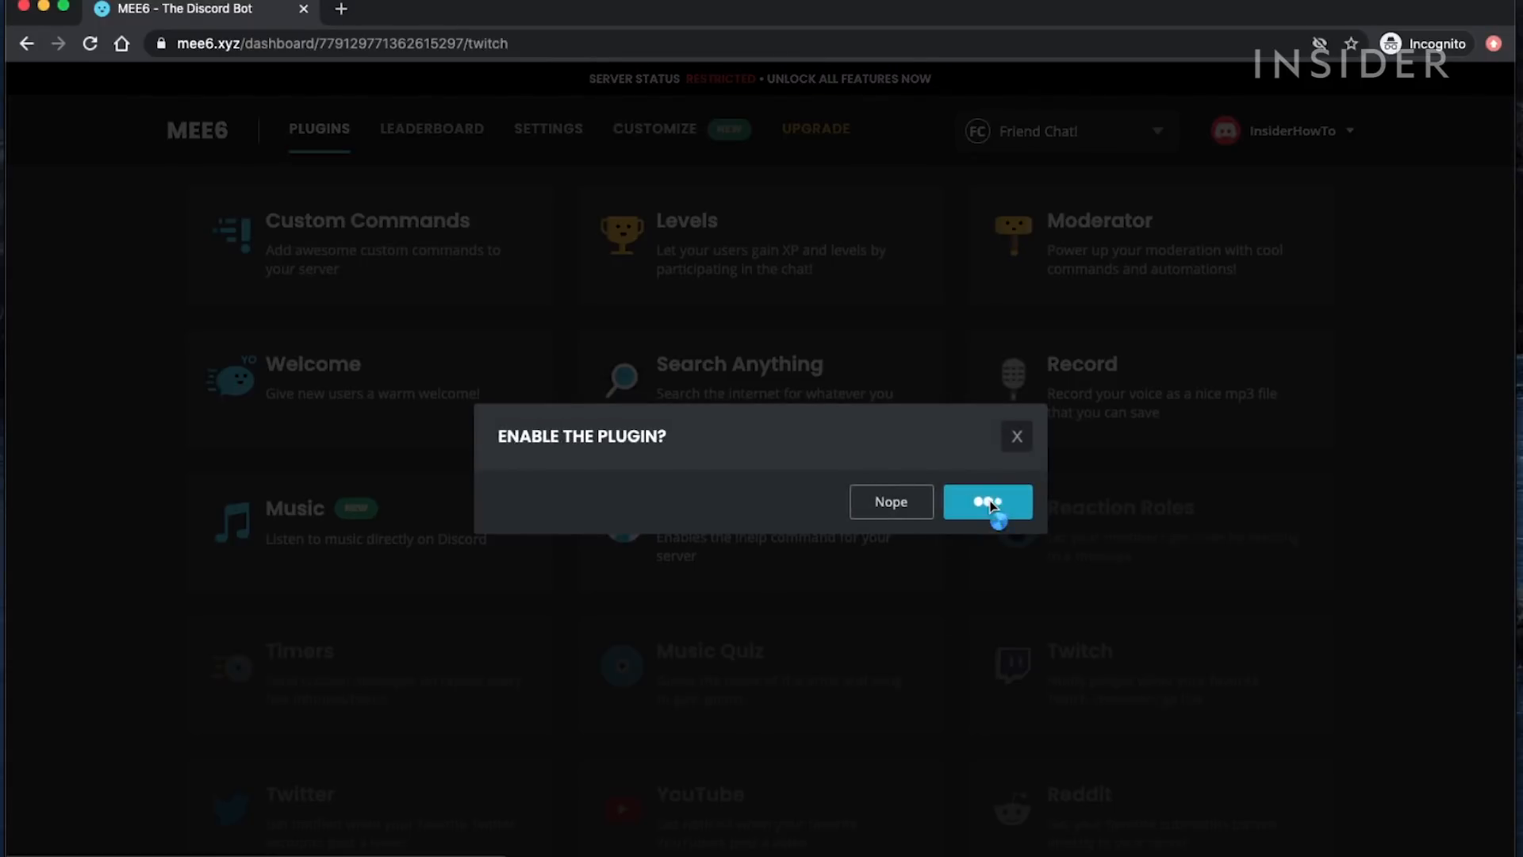
left_click(987, 502)
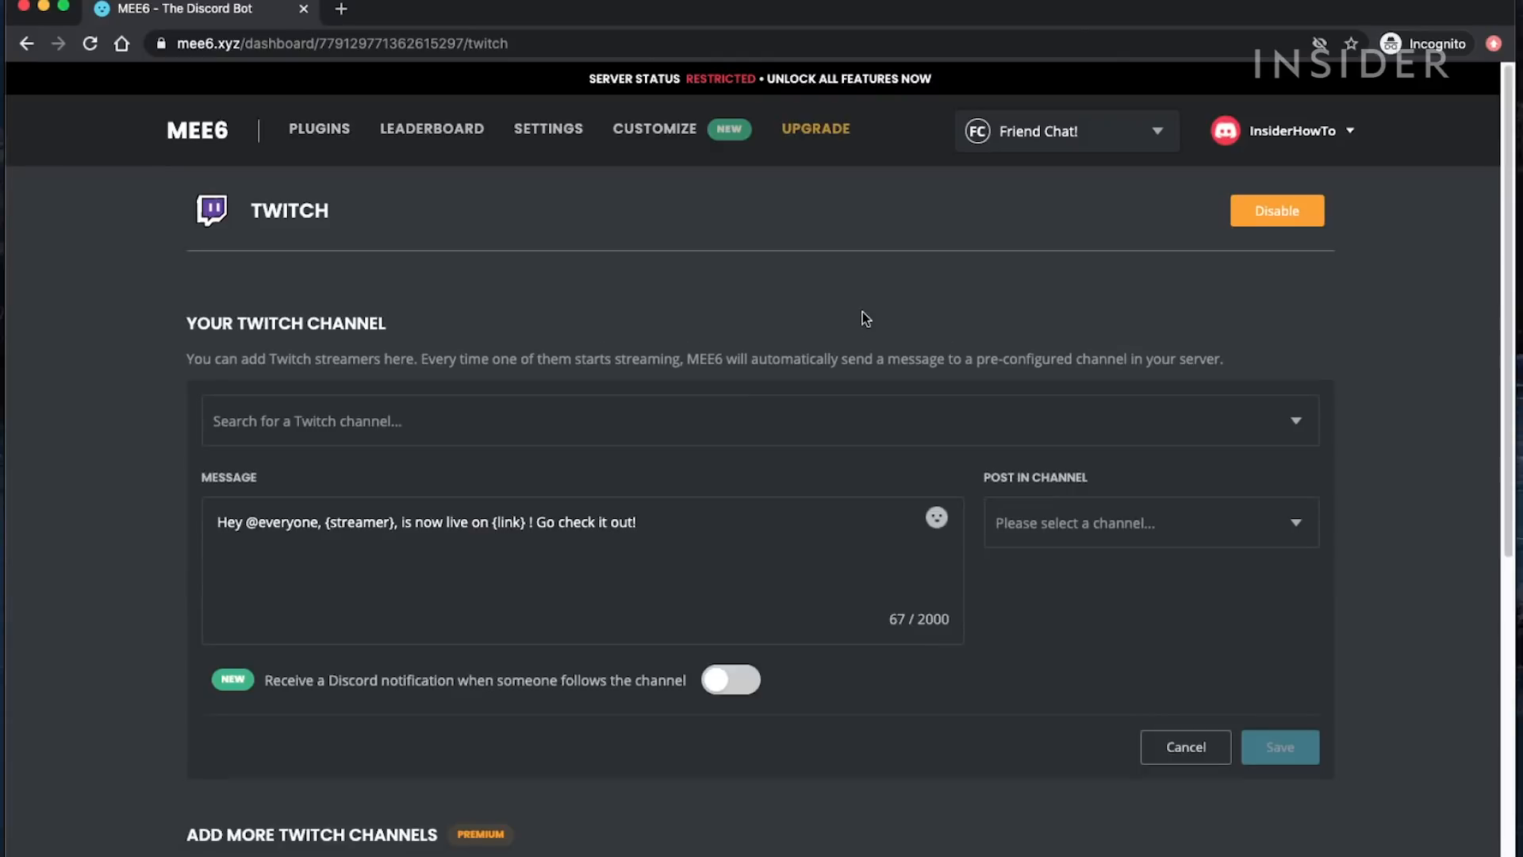
type("rocketl")
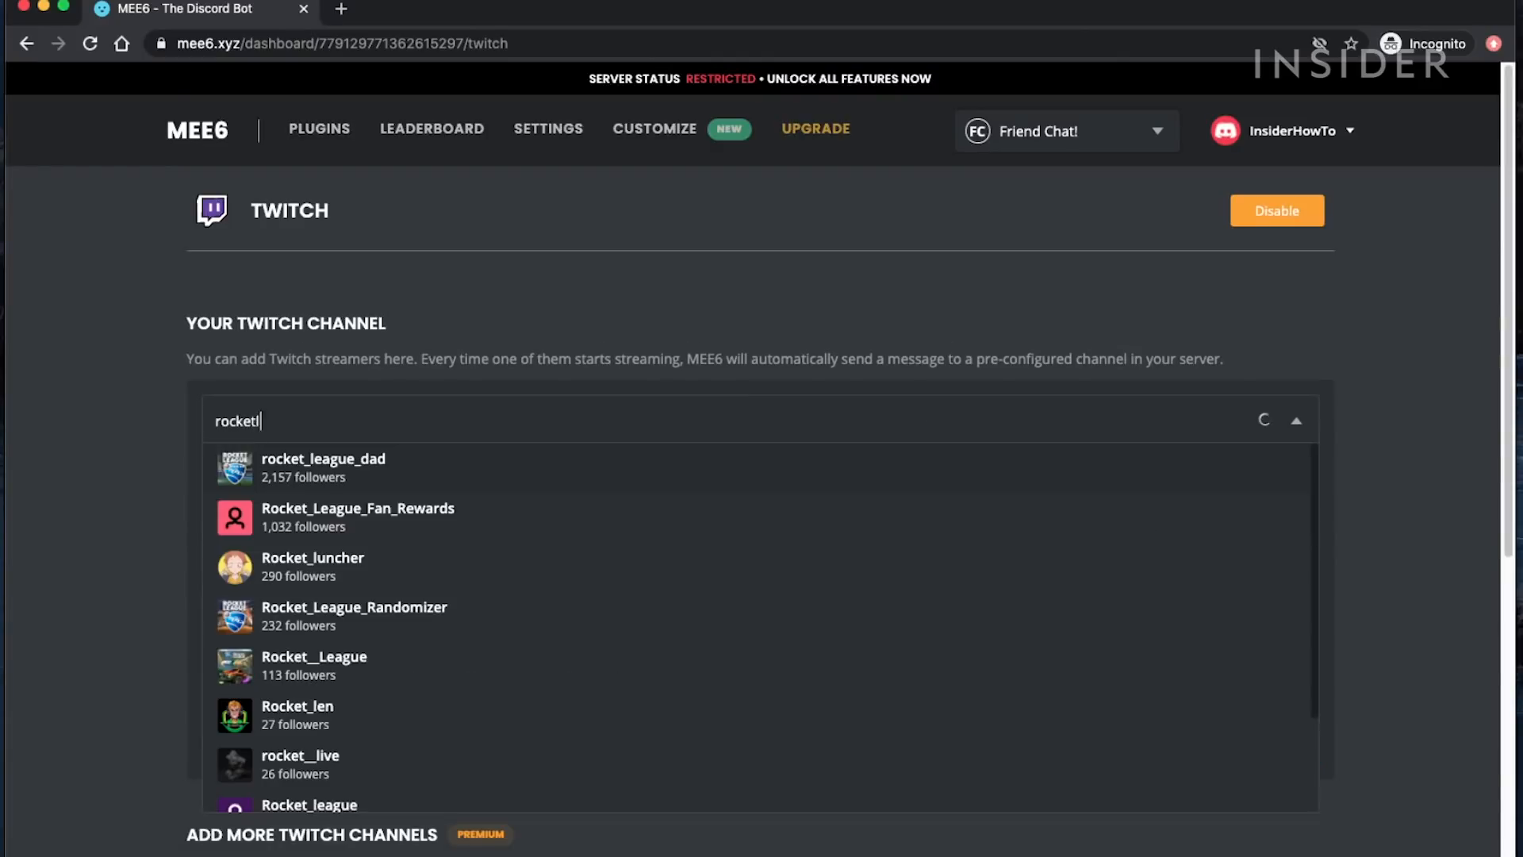
left_click(311, 803)
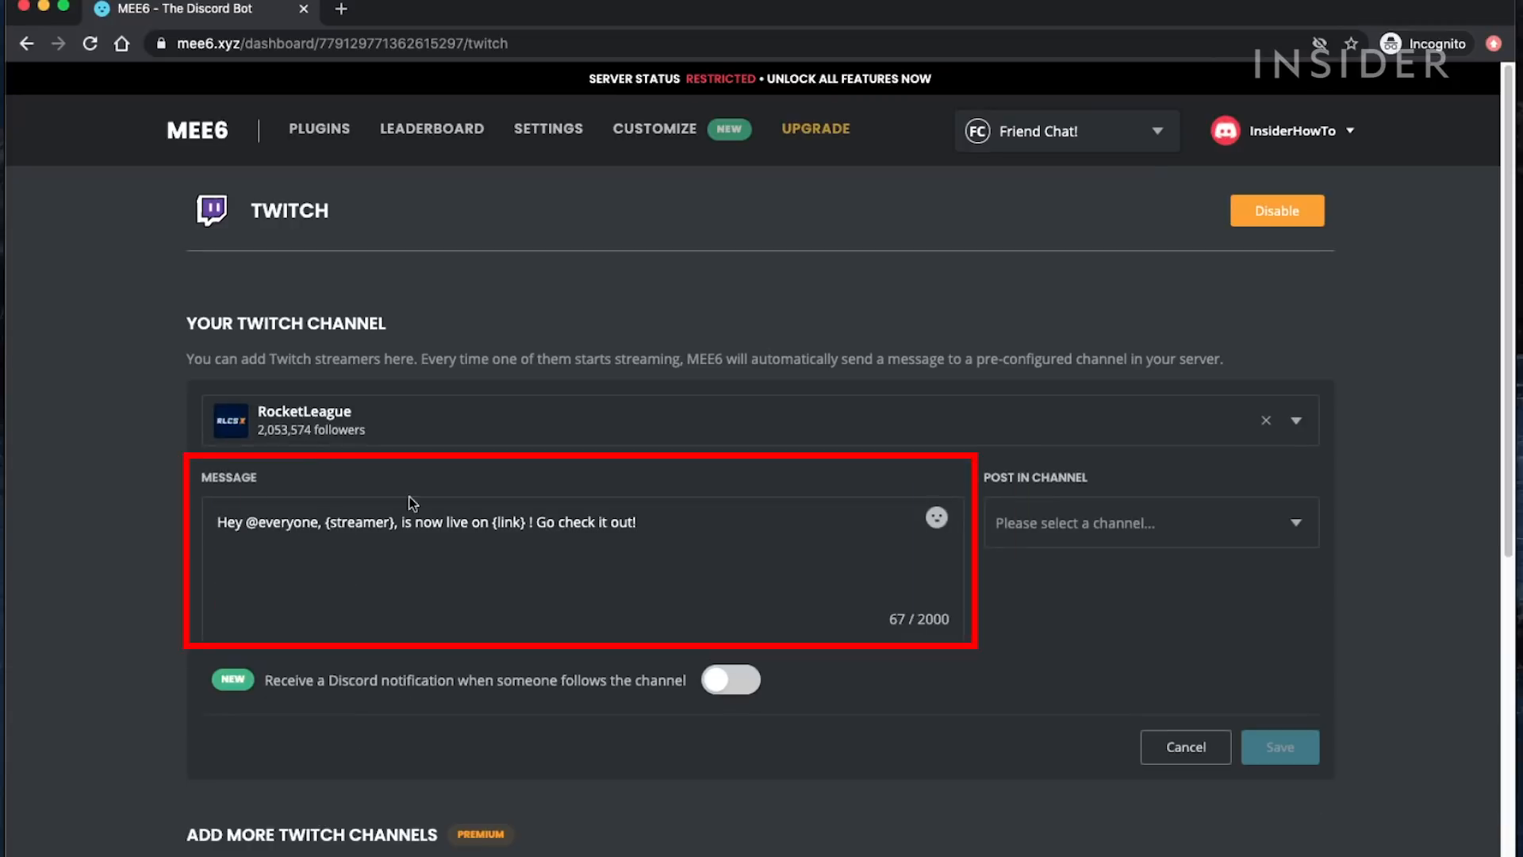
mouse_move(1279, 759)
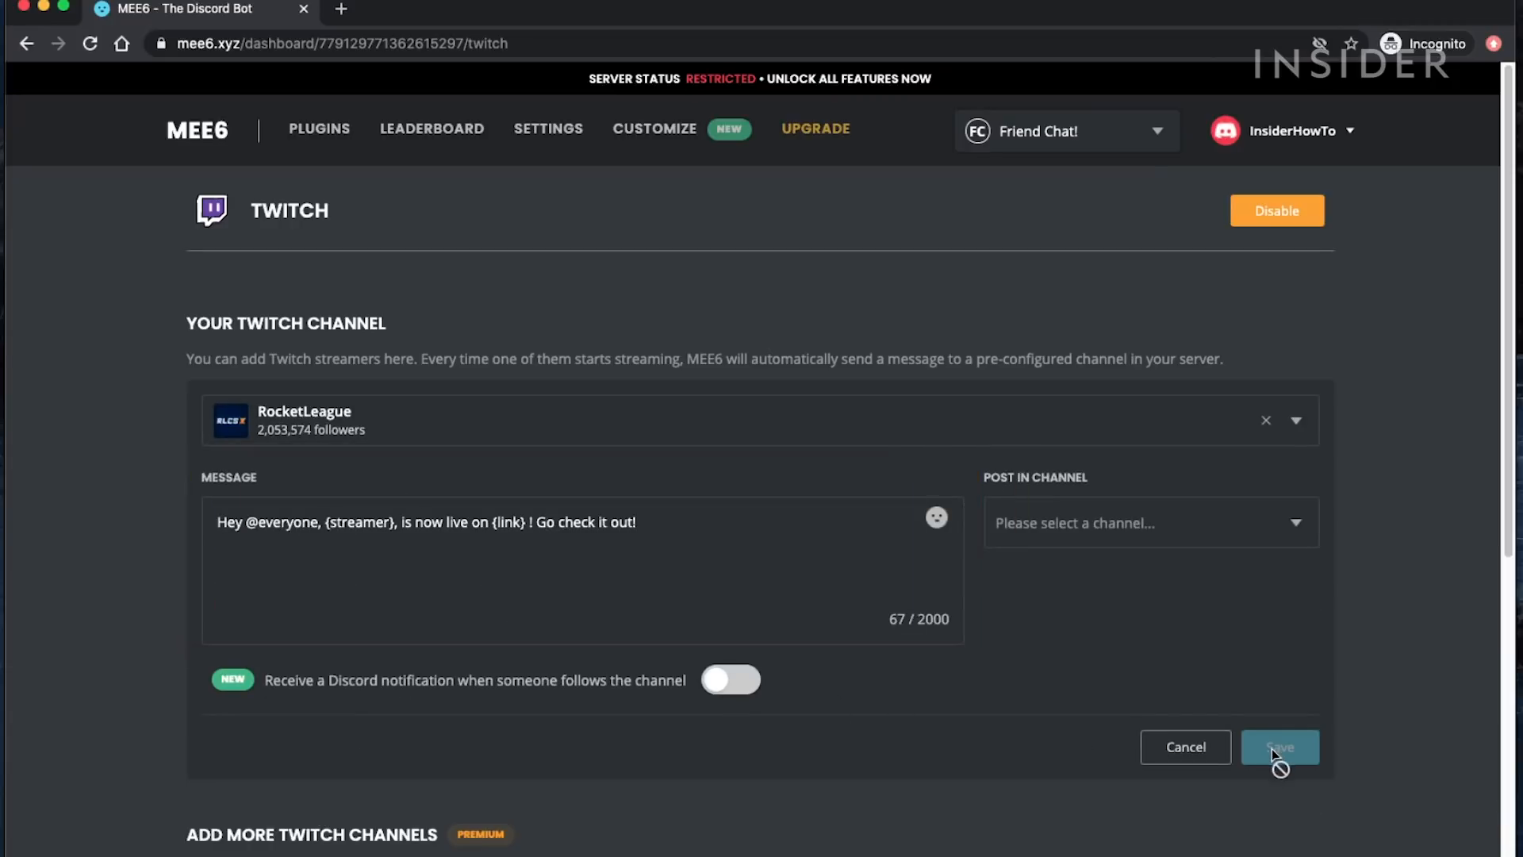
Step: Post RocketLeague live alerts in #general and save the Twitch settings
left_click(1150, 521)
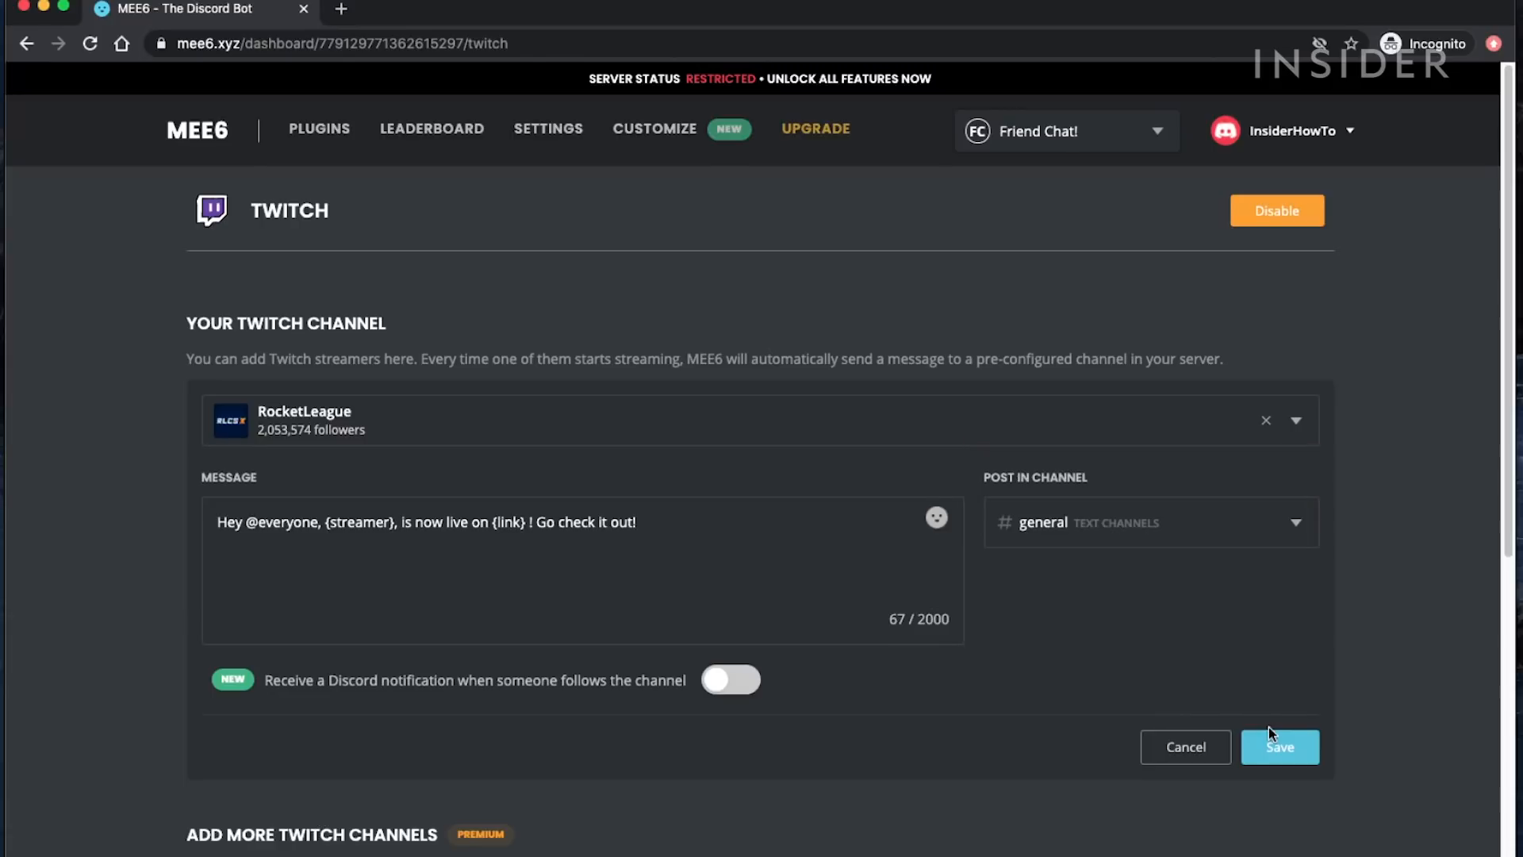
left_click(1279, 746)
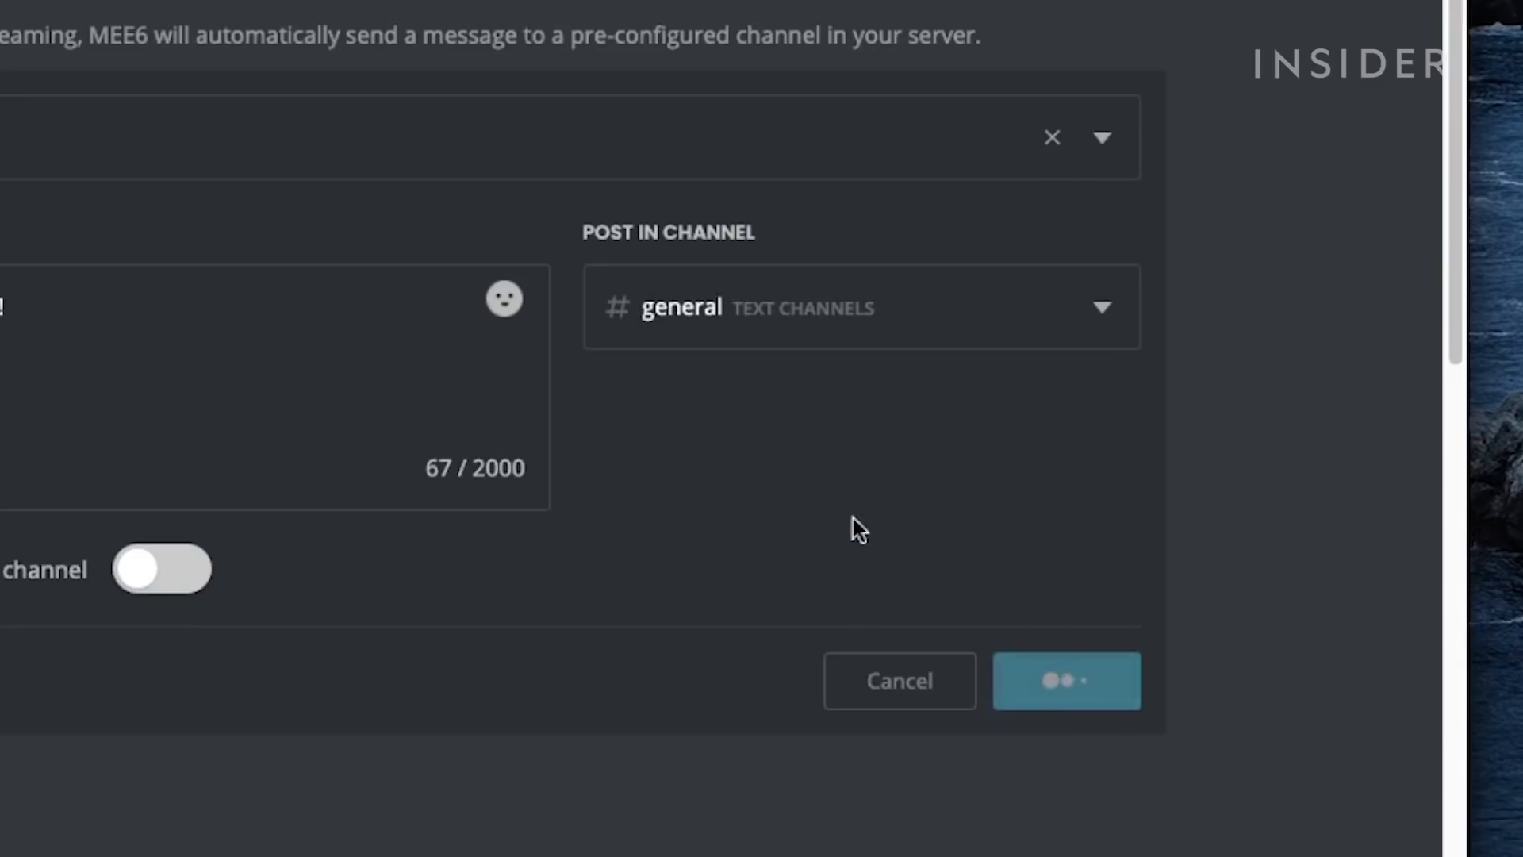
left_click(1064, 680)
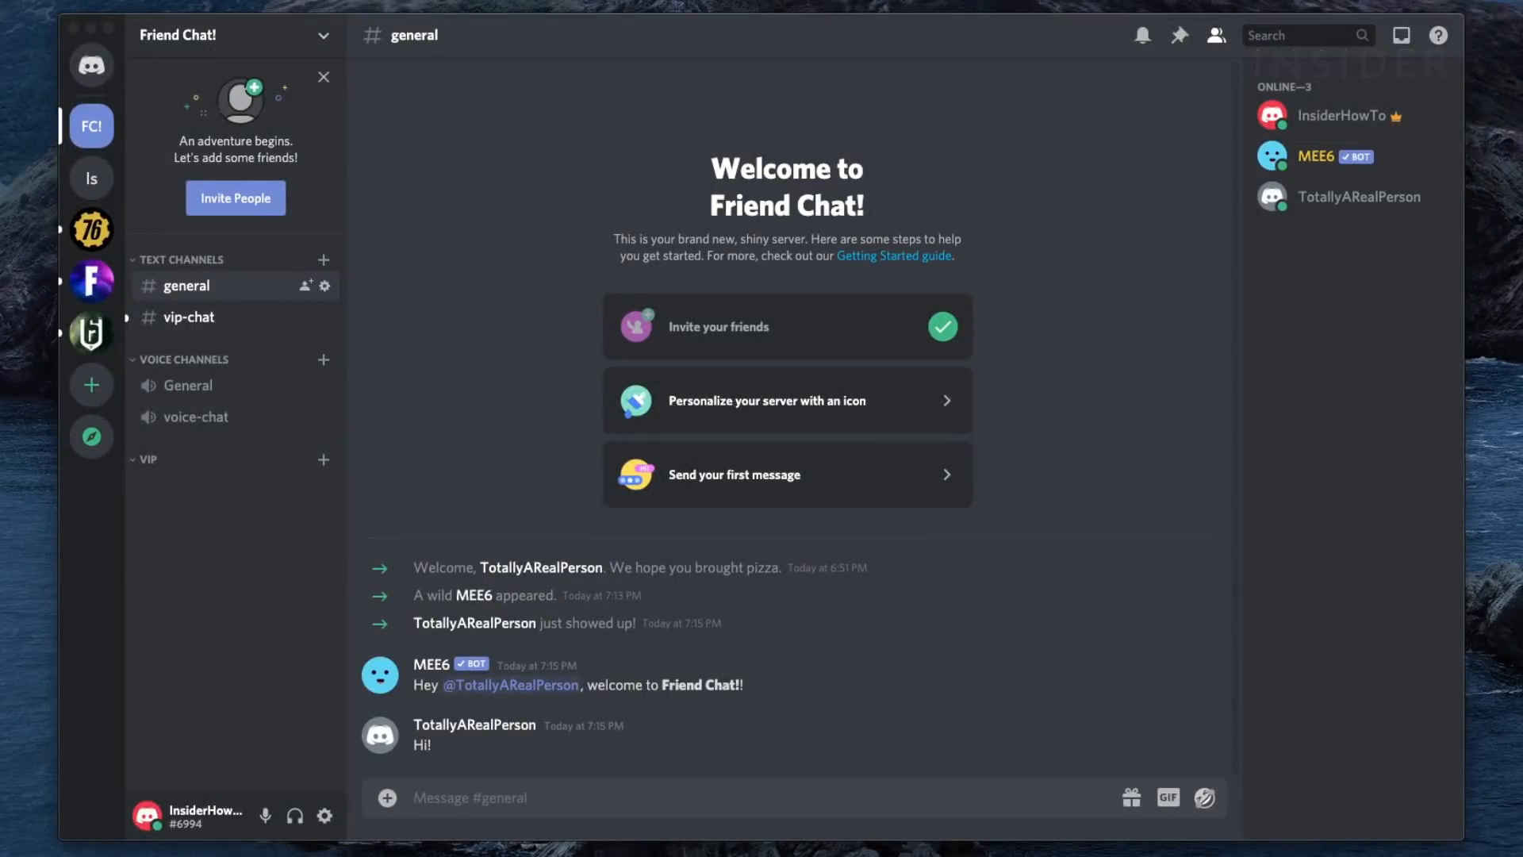